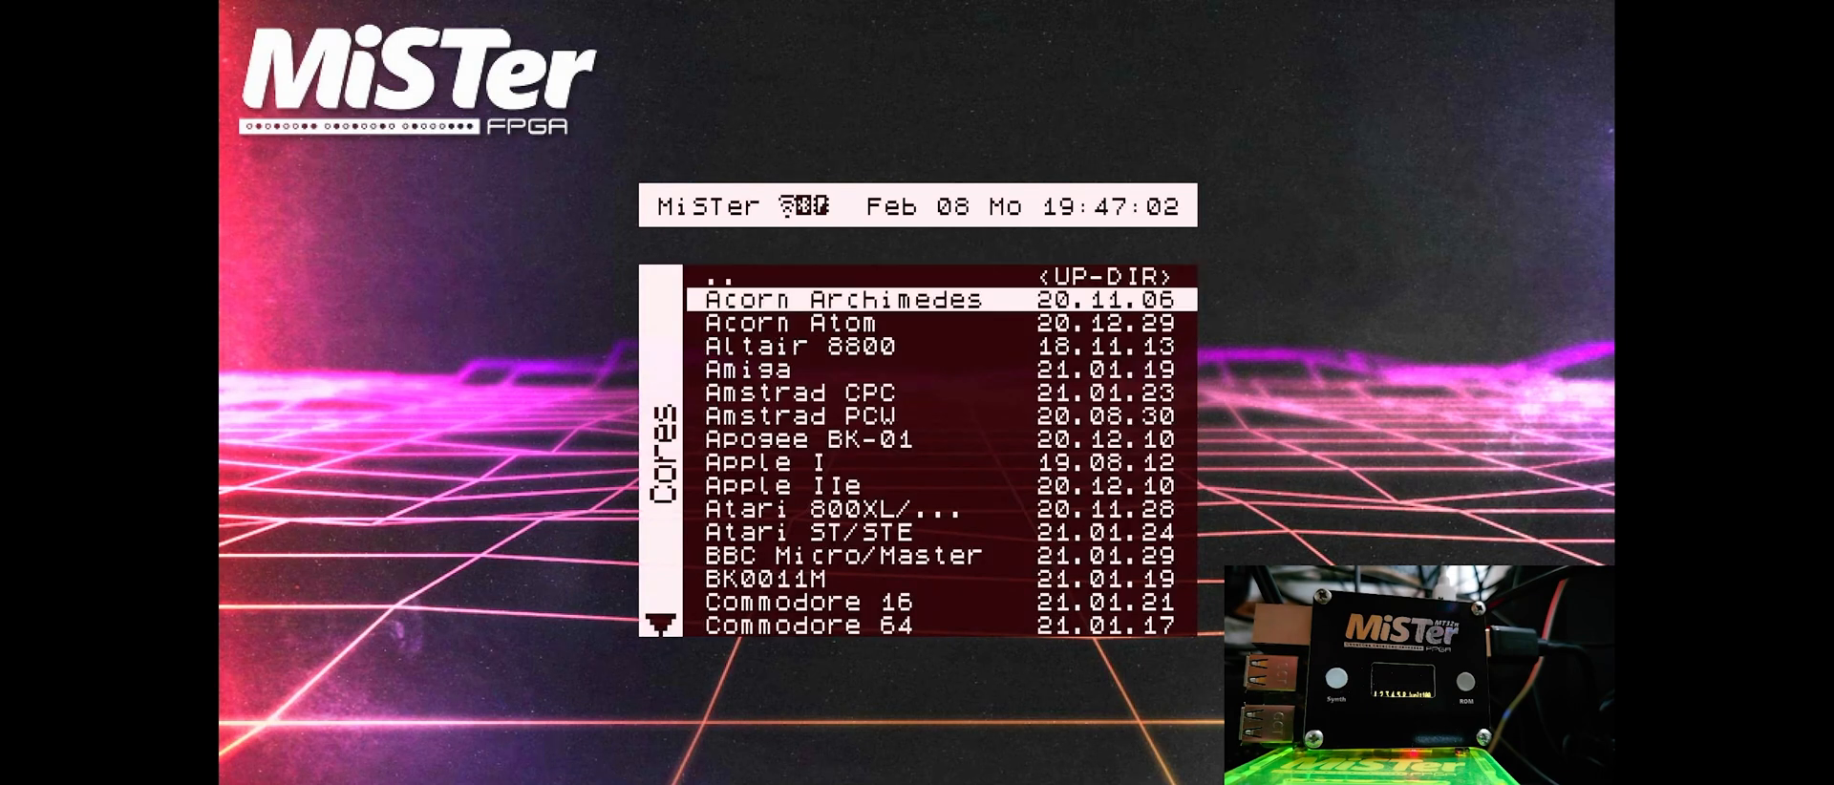
Scroll the Cores menu down to the AO486 core and load it.
{"action": "scroll", "scroll_direction": "down", "scroll_amount": 3}
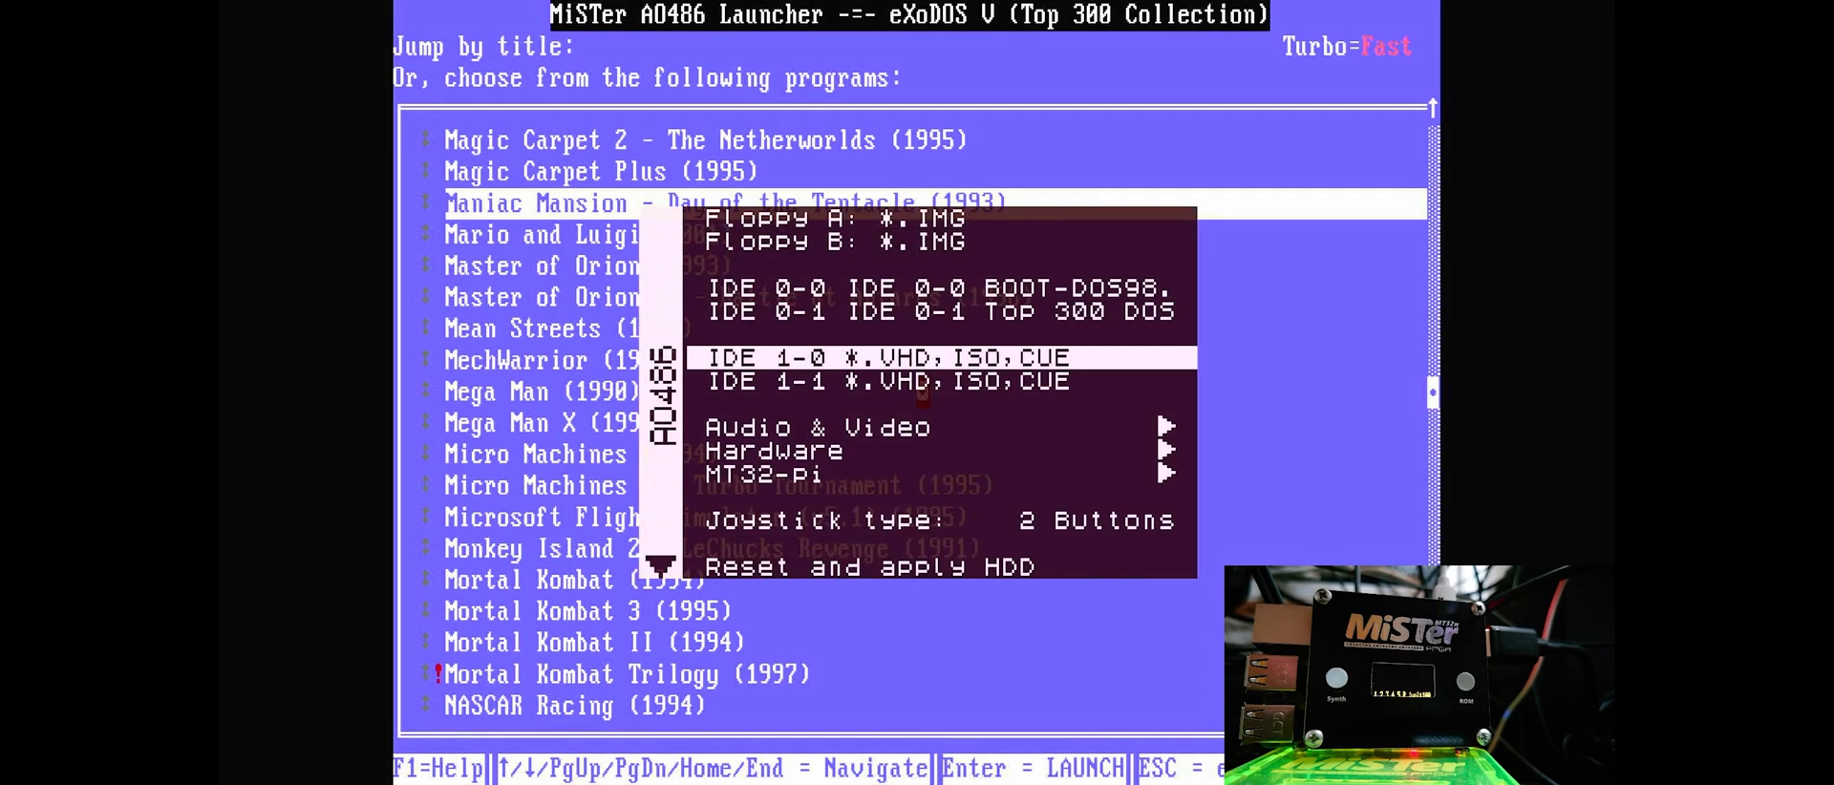
Dismiss the AO486 settings overlay so the eXoDOS list is usable.
{"action": "left_click", "coordinate": [762, 474]}
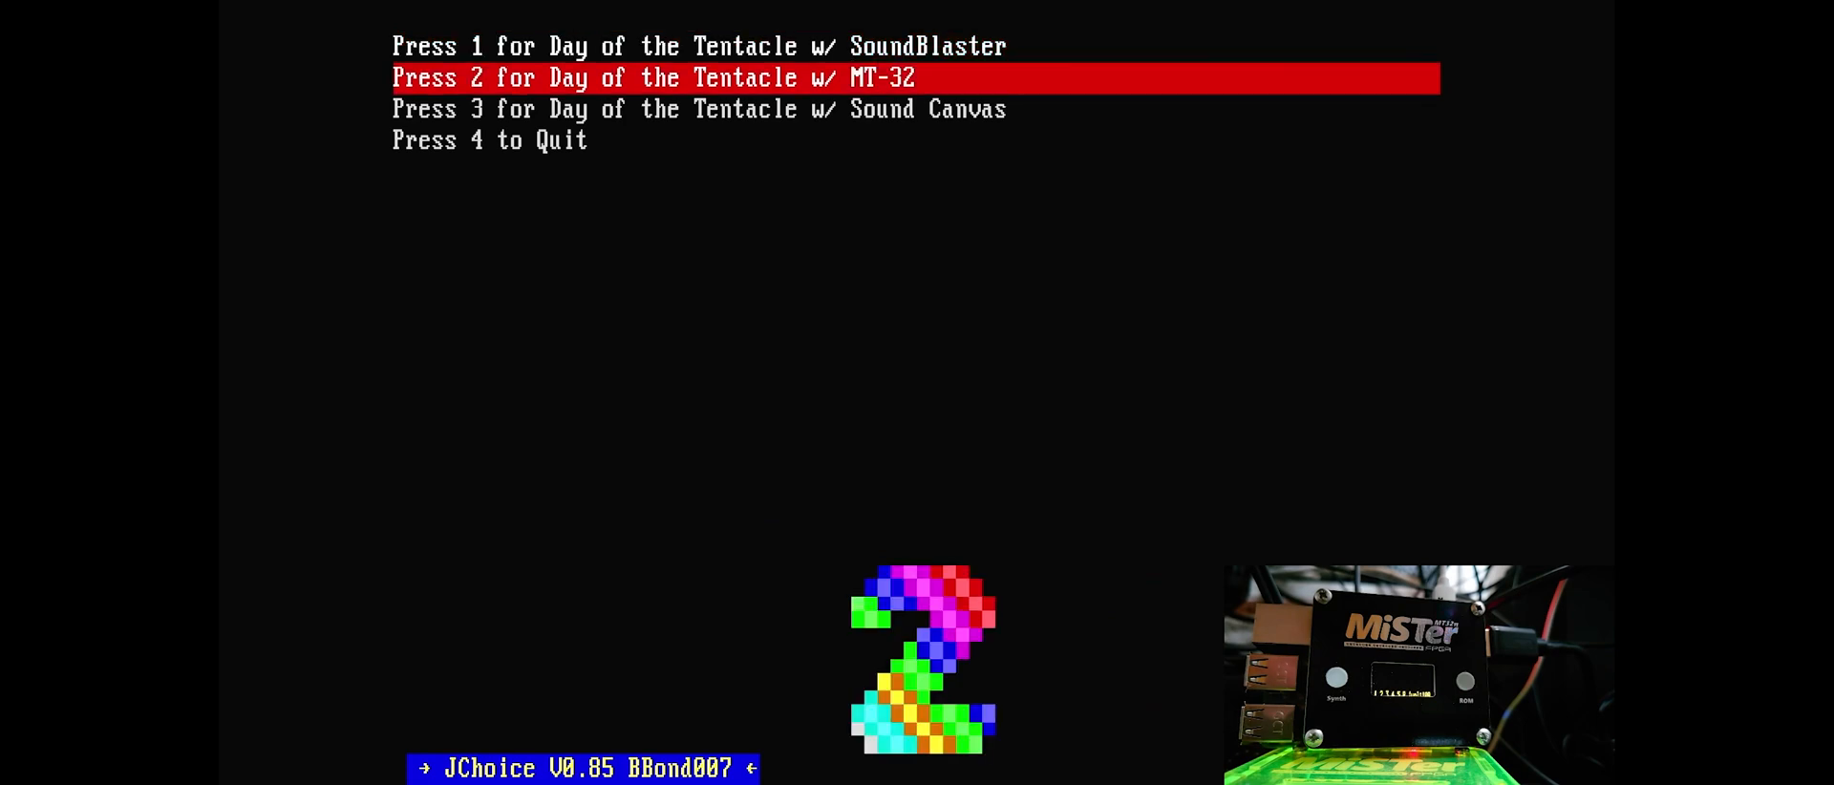
Choose option 2 to run Day of the Tentacle with MT-32 sound.
{"action": "key", "text": "2"}
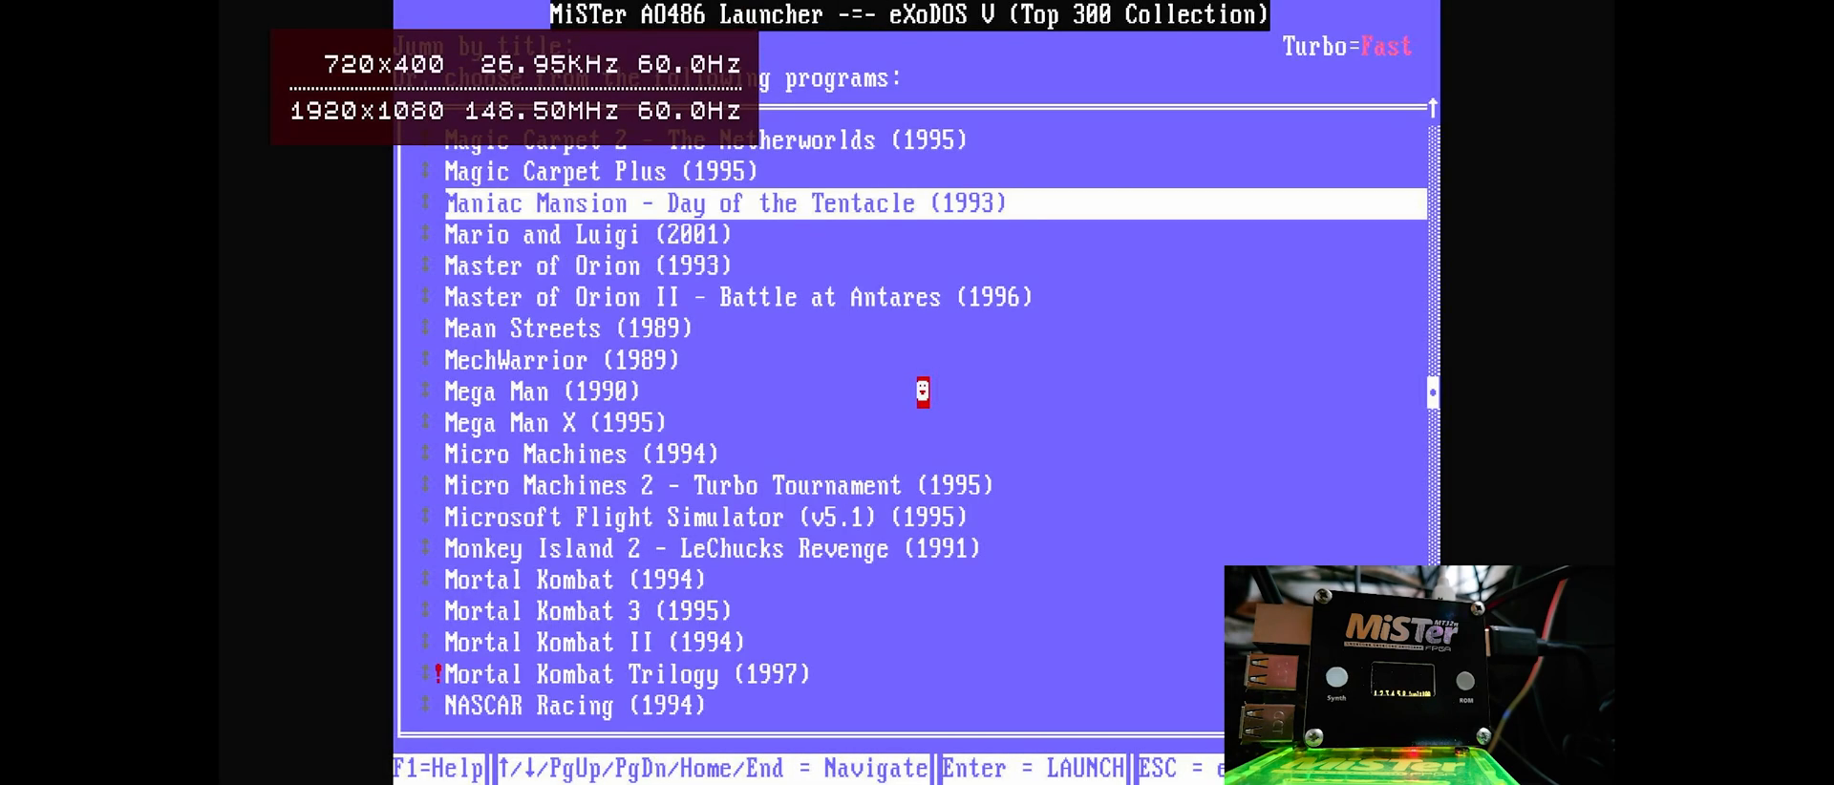
Jump to Monkey Island 2 by typing 'SE' and choose sound version 1.
{"action": "type", "text": "SE"}
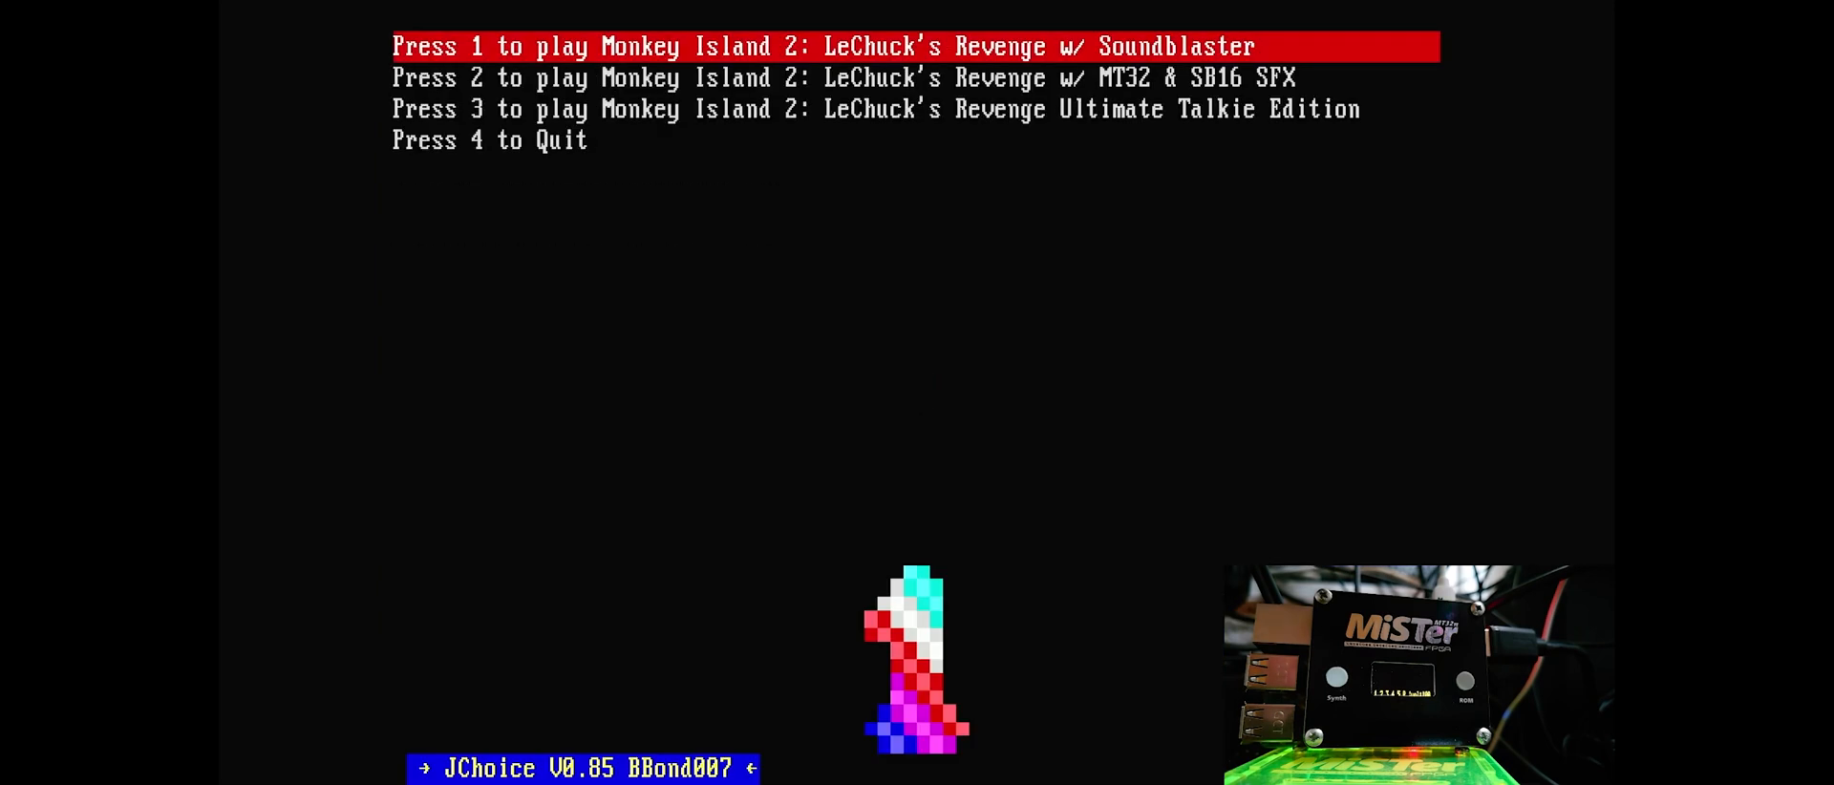
{"action": "key", "text": "1"}
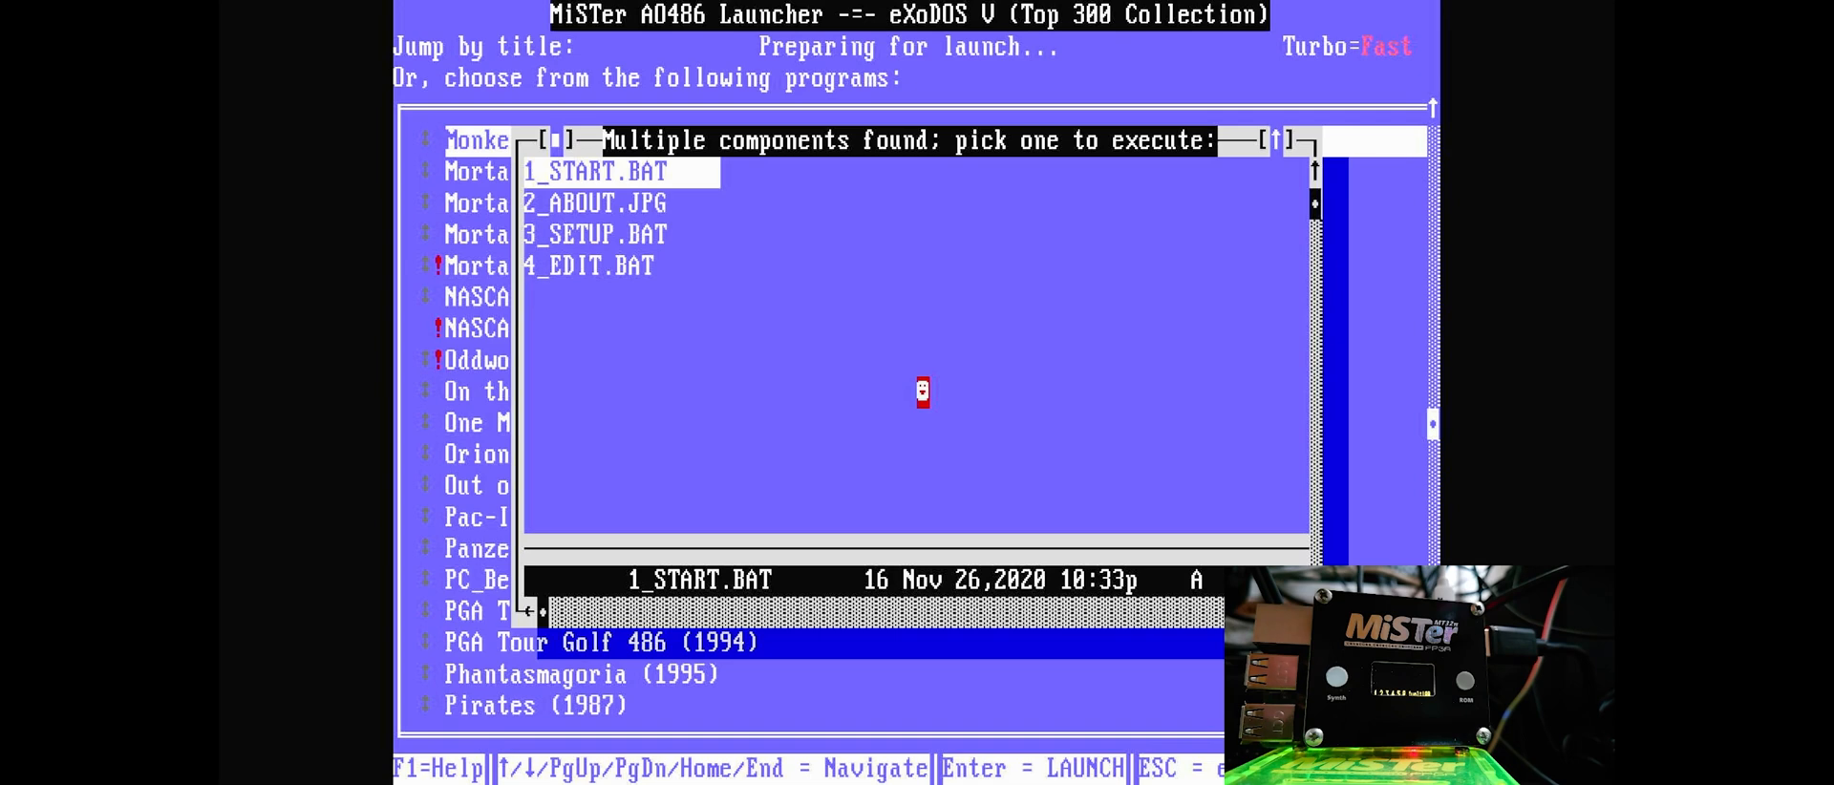
Run 1_START.BAT from the Multiple components found picker.
{"action": "key", "text": "Return"}
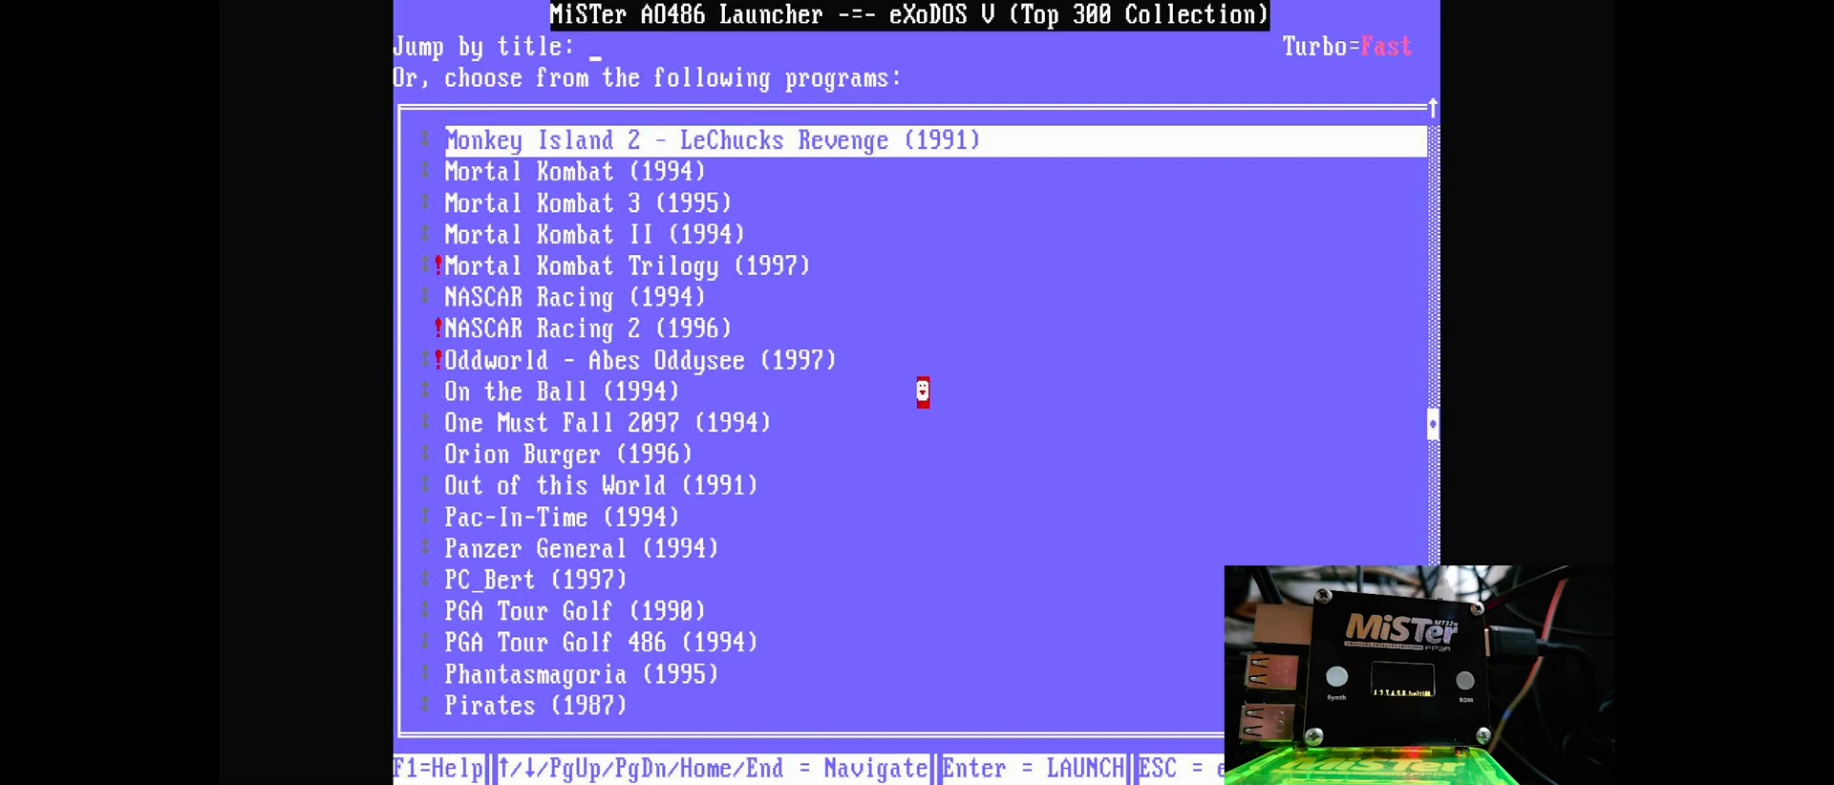
Move the launcher selection off Monkey Island 2 toward Final Doom.
{"action": "key", "text": "Down"}
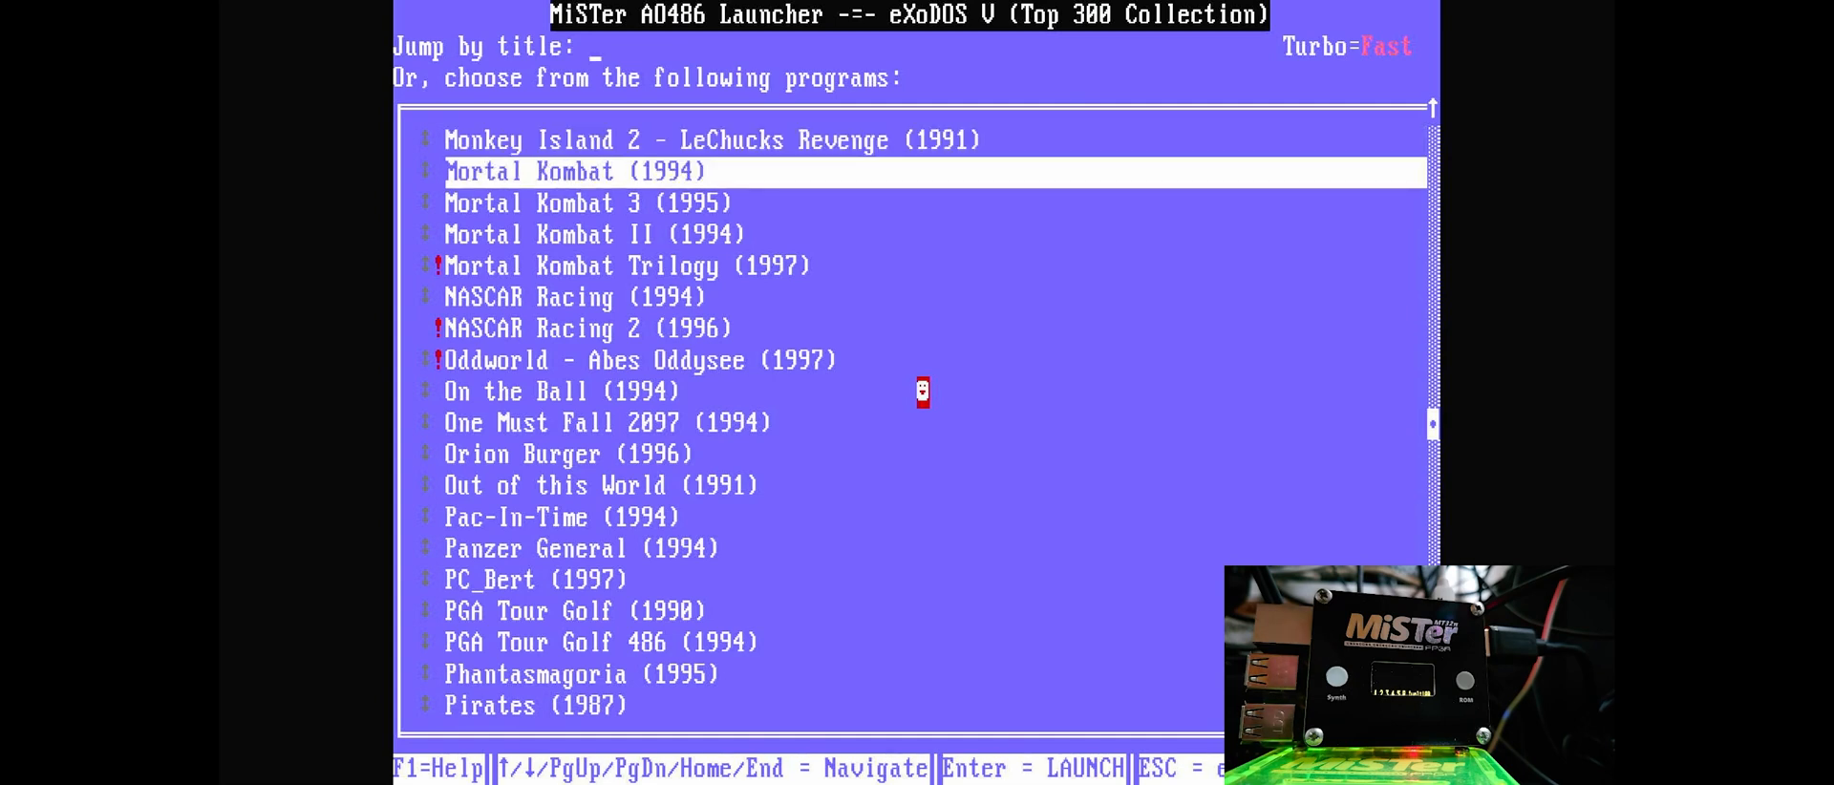
{"action": "key", "text": "Up"}
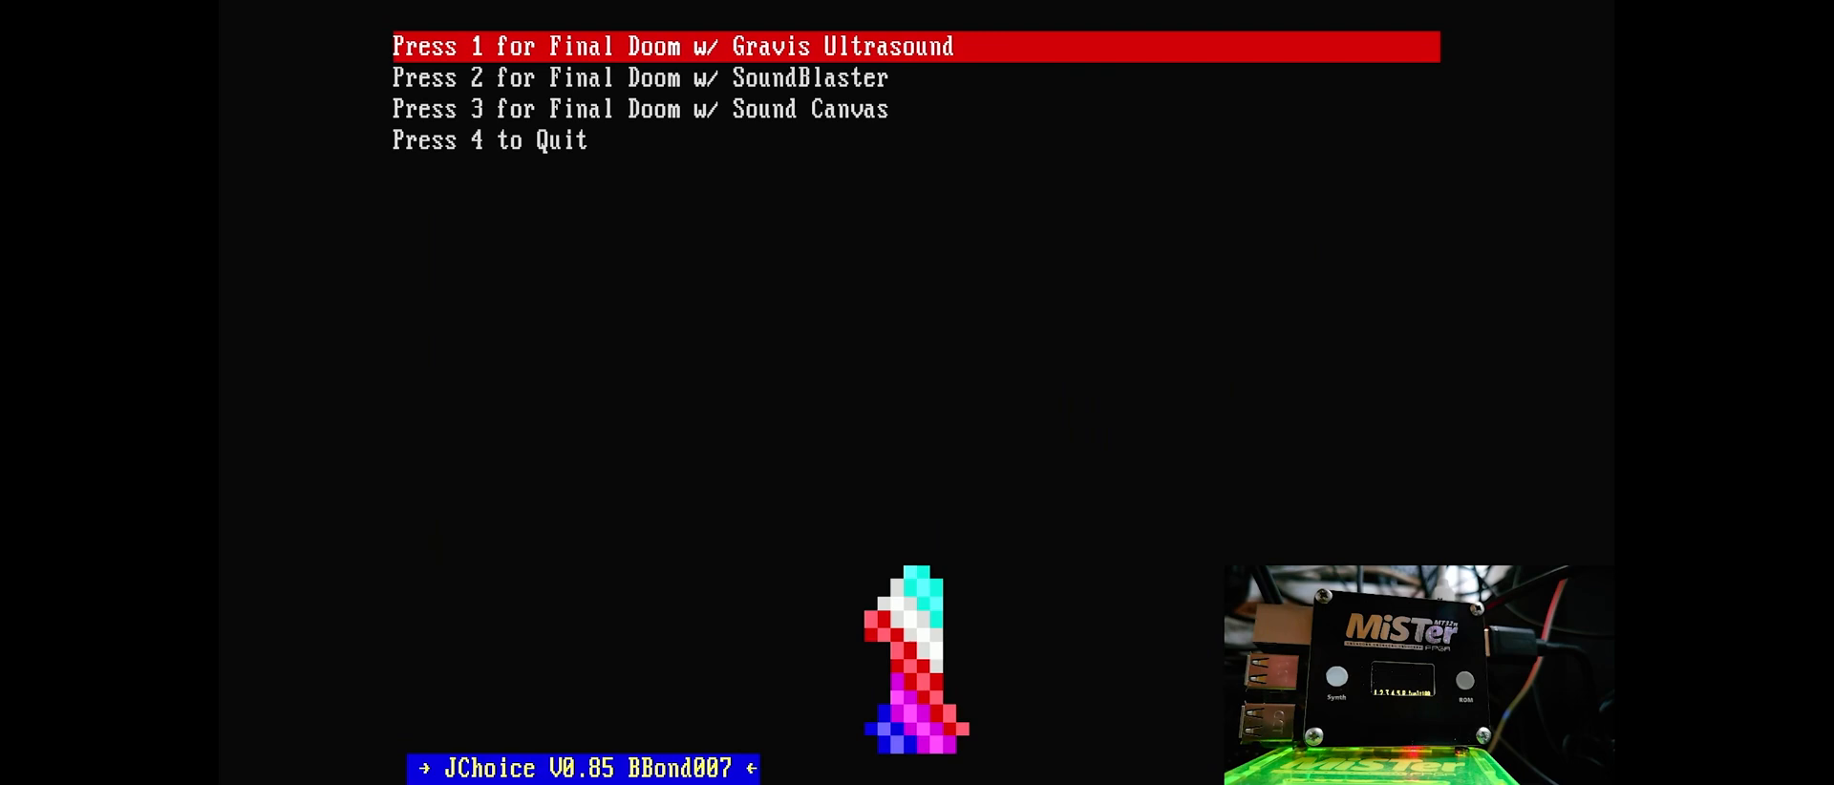
Select Gravis Ultrasound sound and episode 1, The Plutonia Experiment.
{"action": "key", "text": "down"}
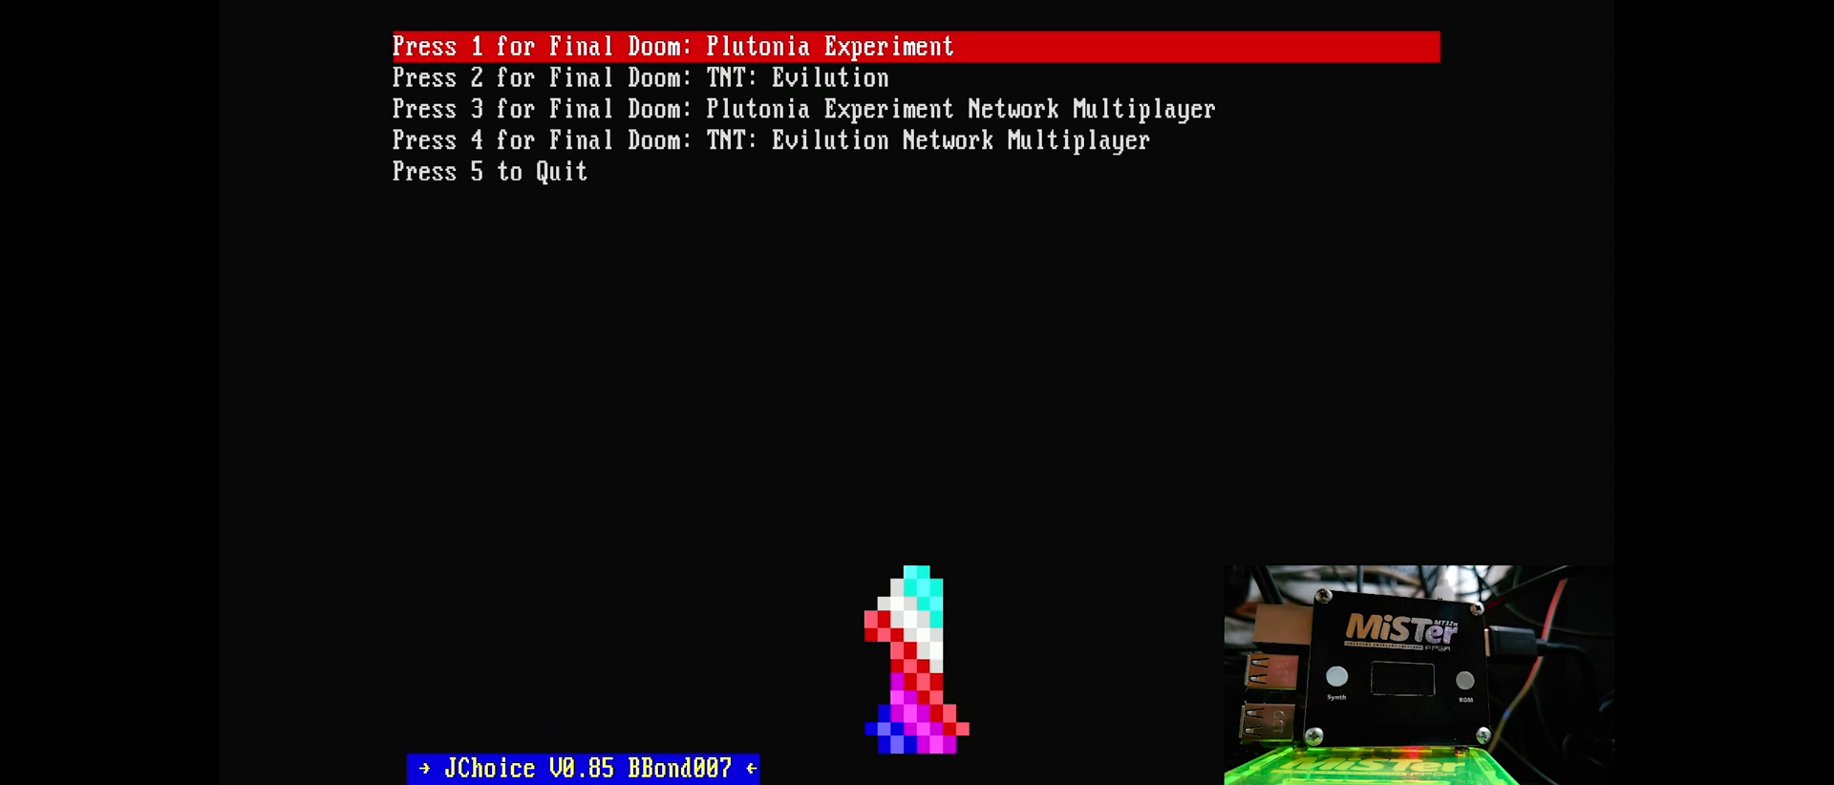
{"action": "key", "text": "1"}
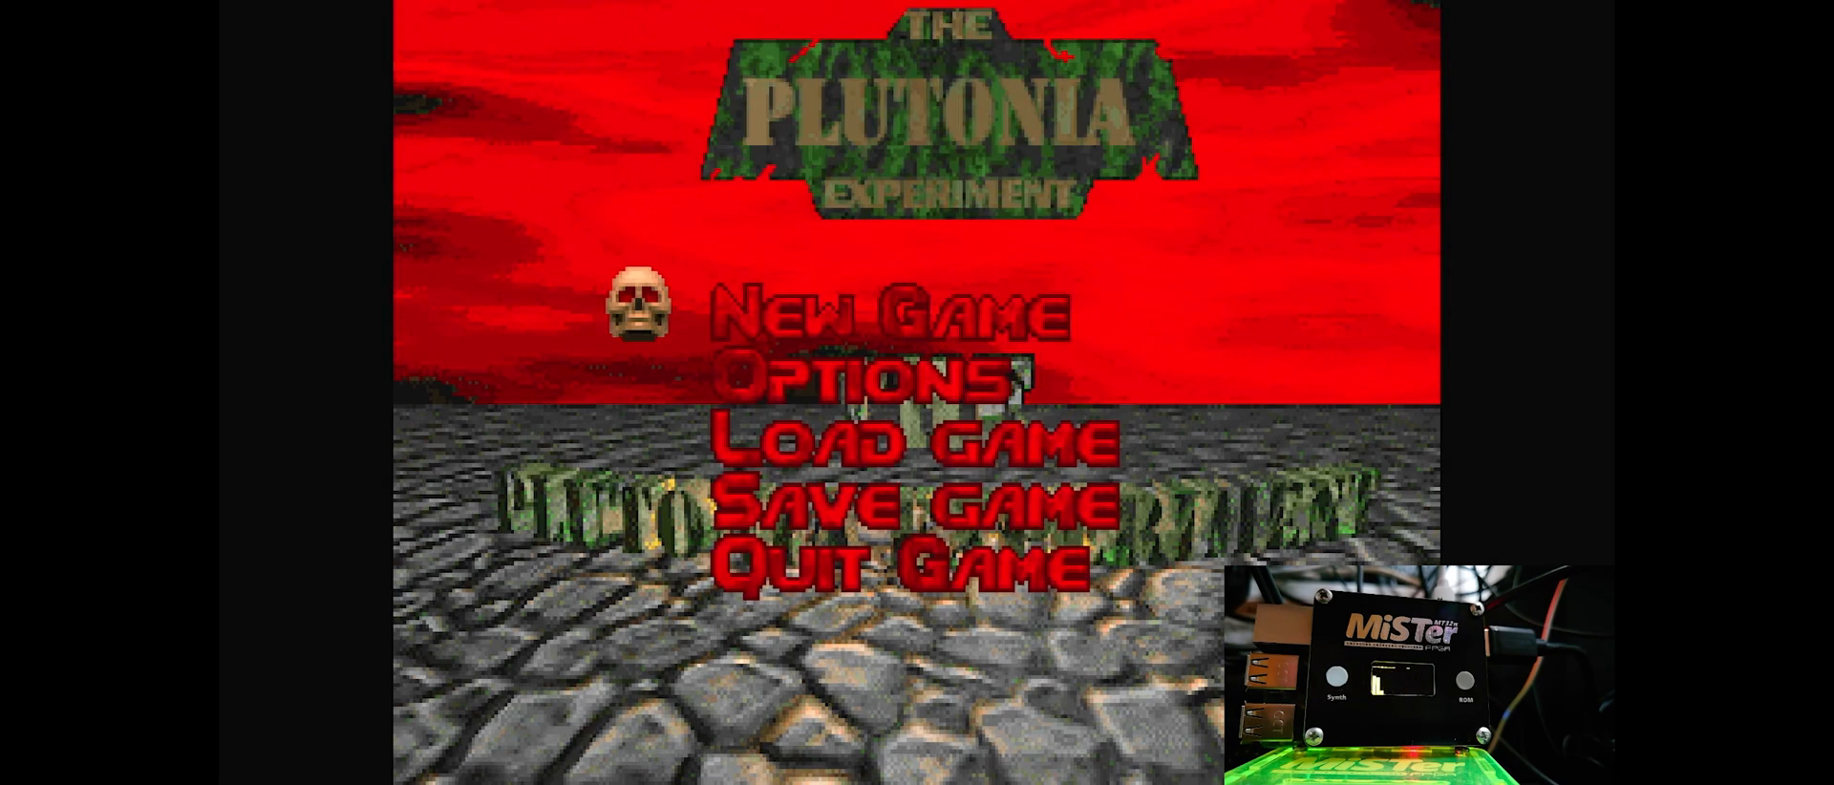
Start a New Game and choose a skill level from the list.
{"action": "key", "text": "Return"}
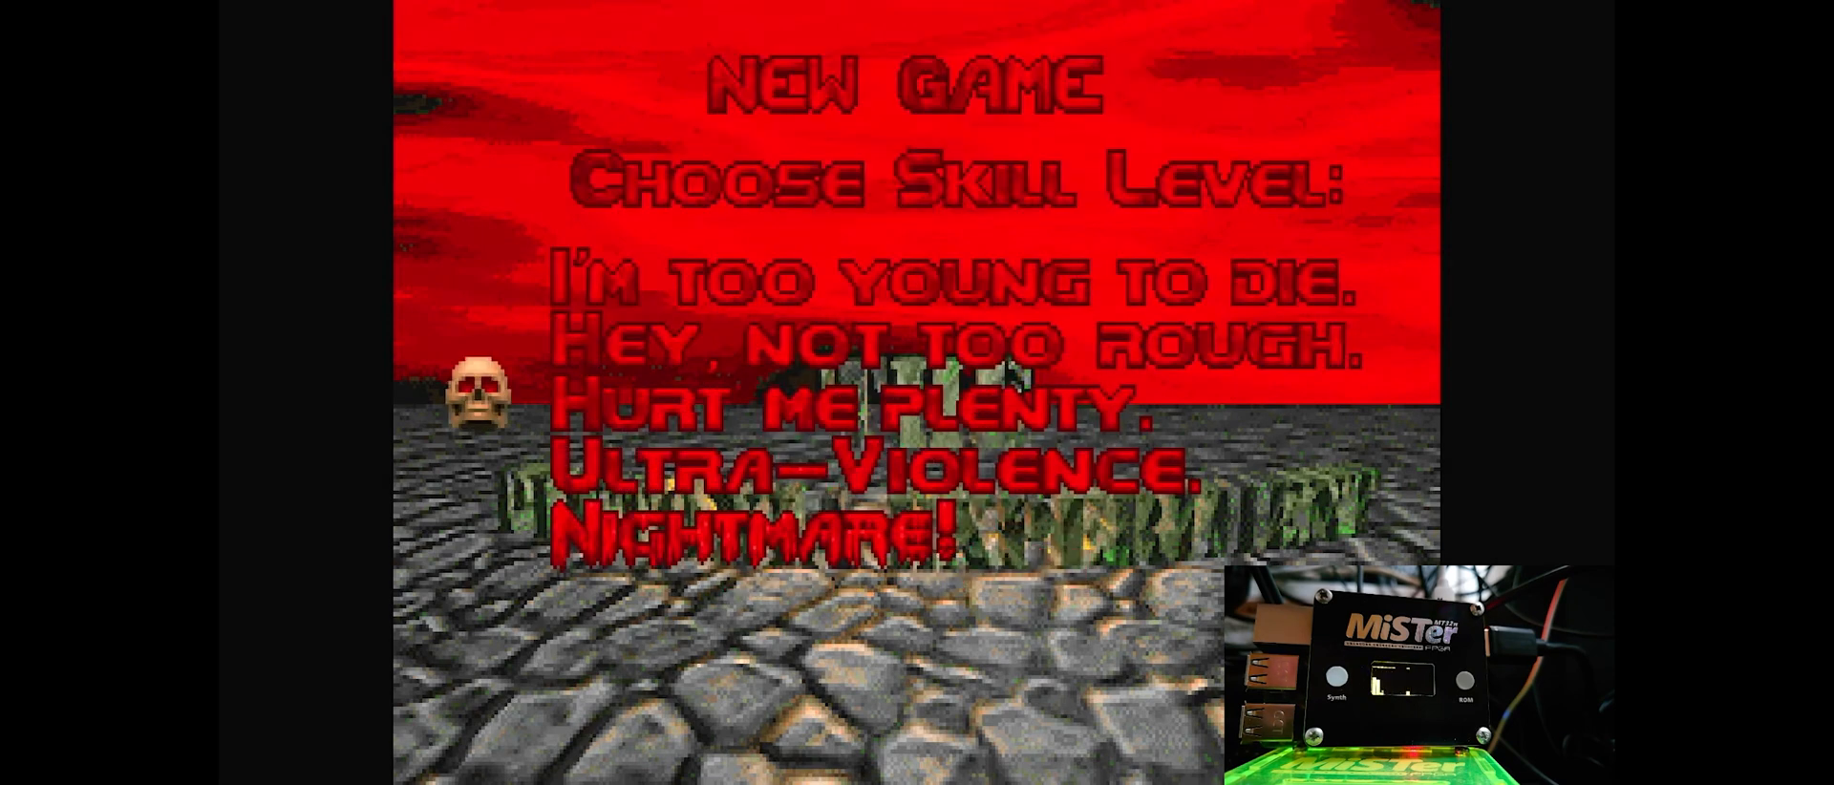
{"action": "key", "text": "up"}
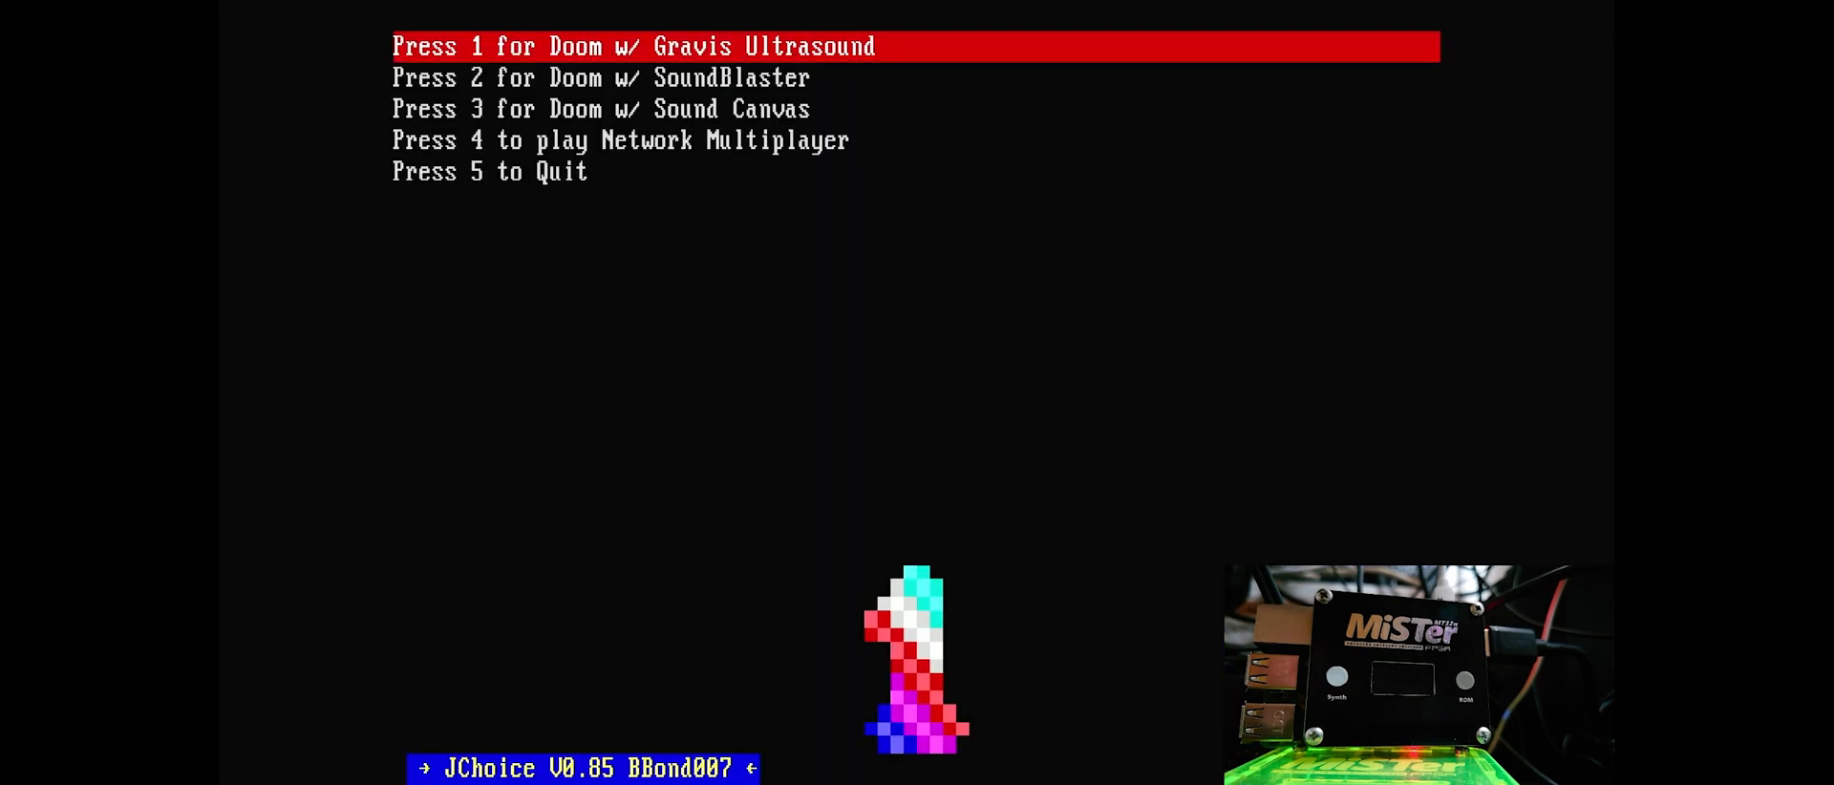
Choose sound option 1 at Doom's JChoice menu to start playing.
{"action": "key", "text": "1"}
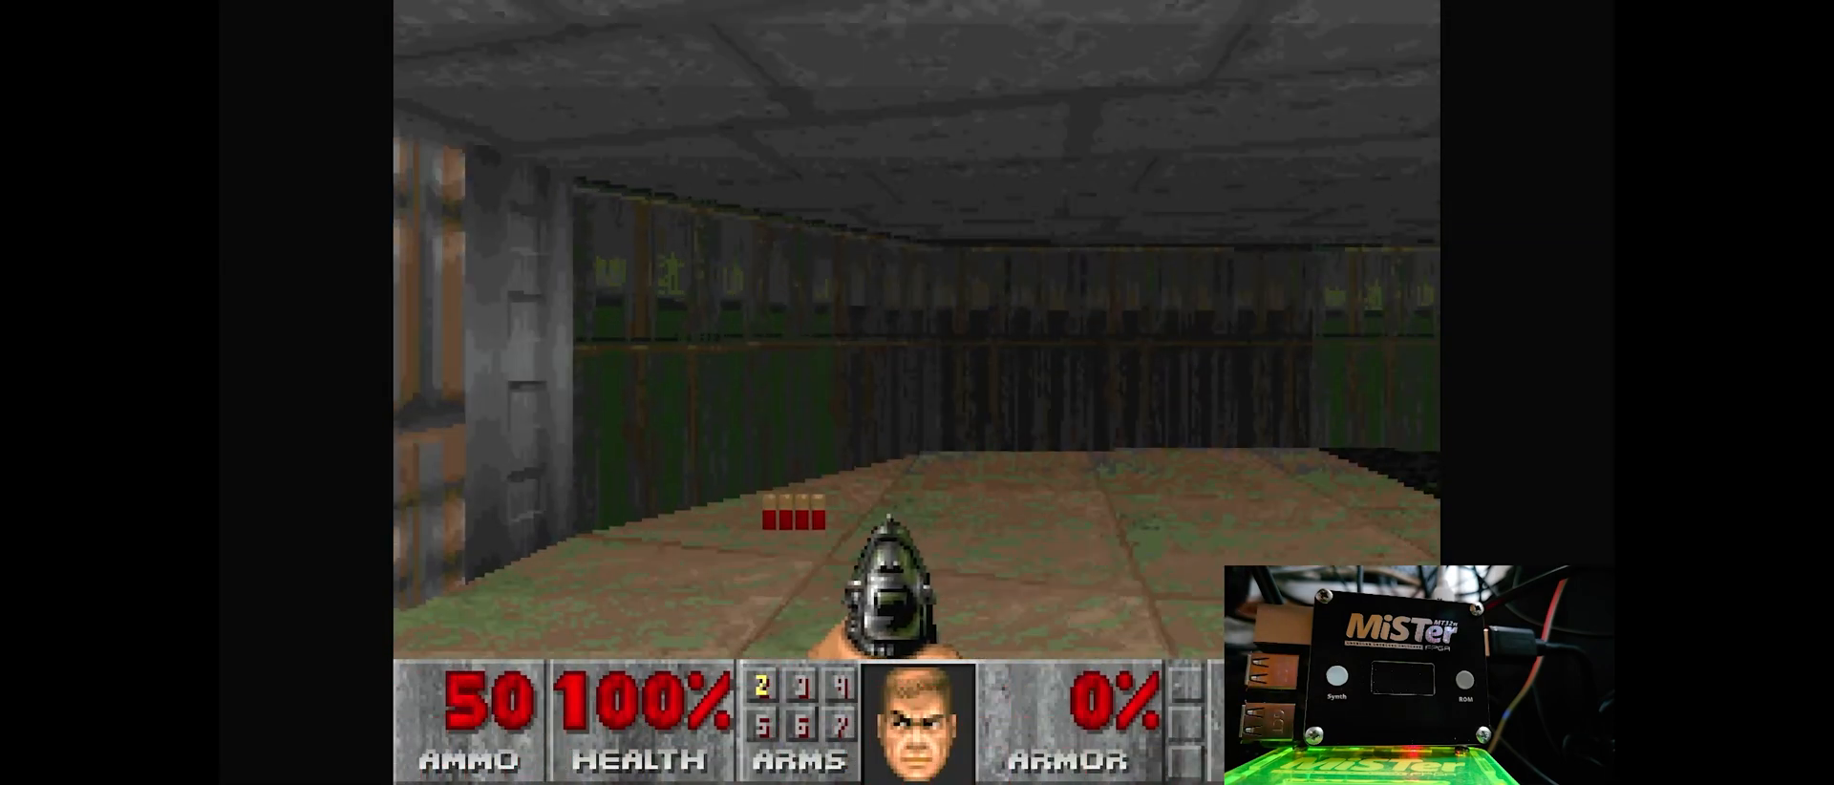
Quit Doom to DOS via the Escape menu, confirming with Y.
{"action": "key", "text": "Escape"}
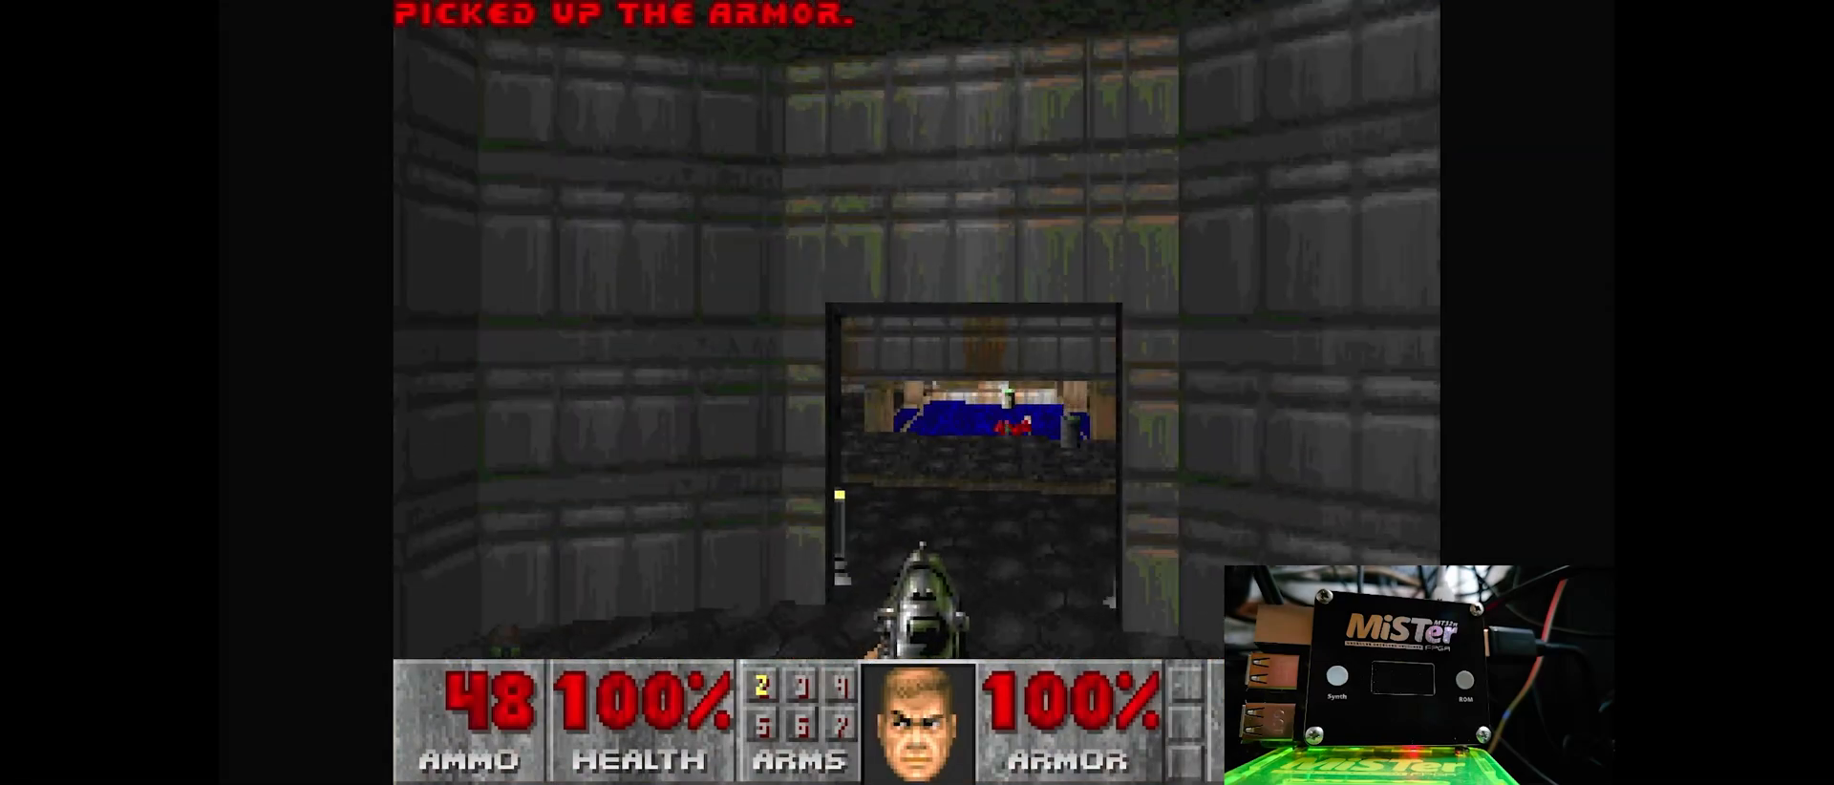
{"action": "key", "text": "Escape"}
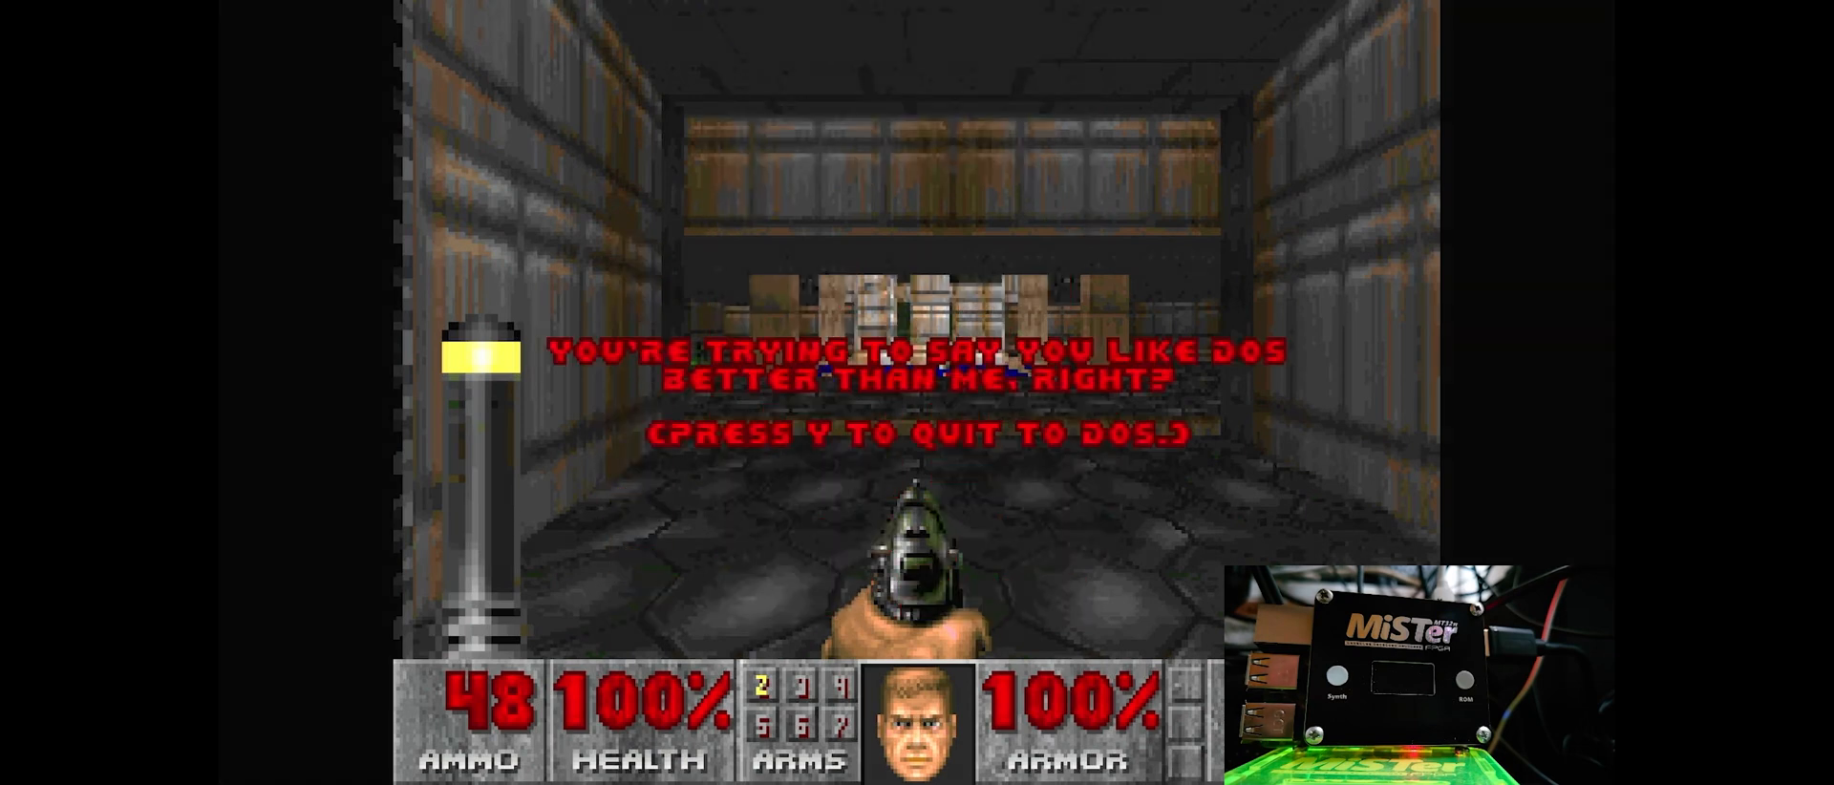
{"action": "key", "text": "y"}
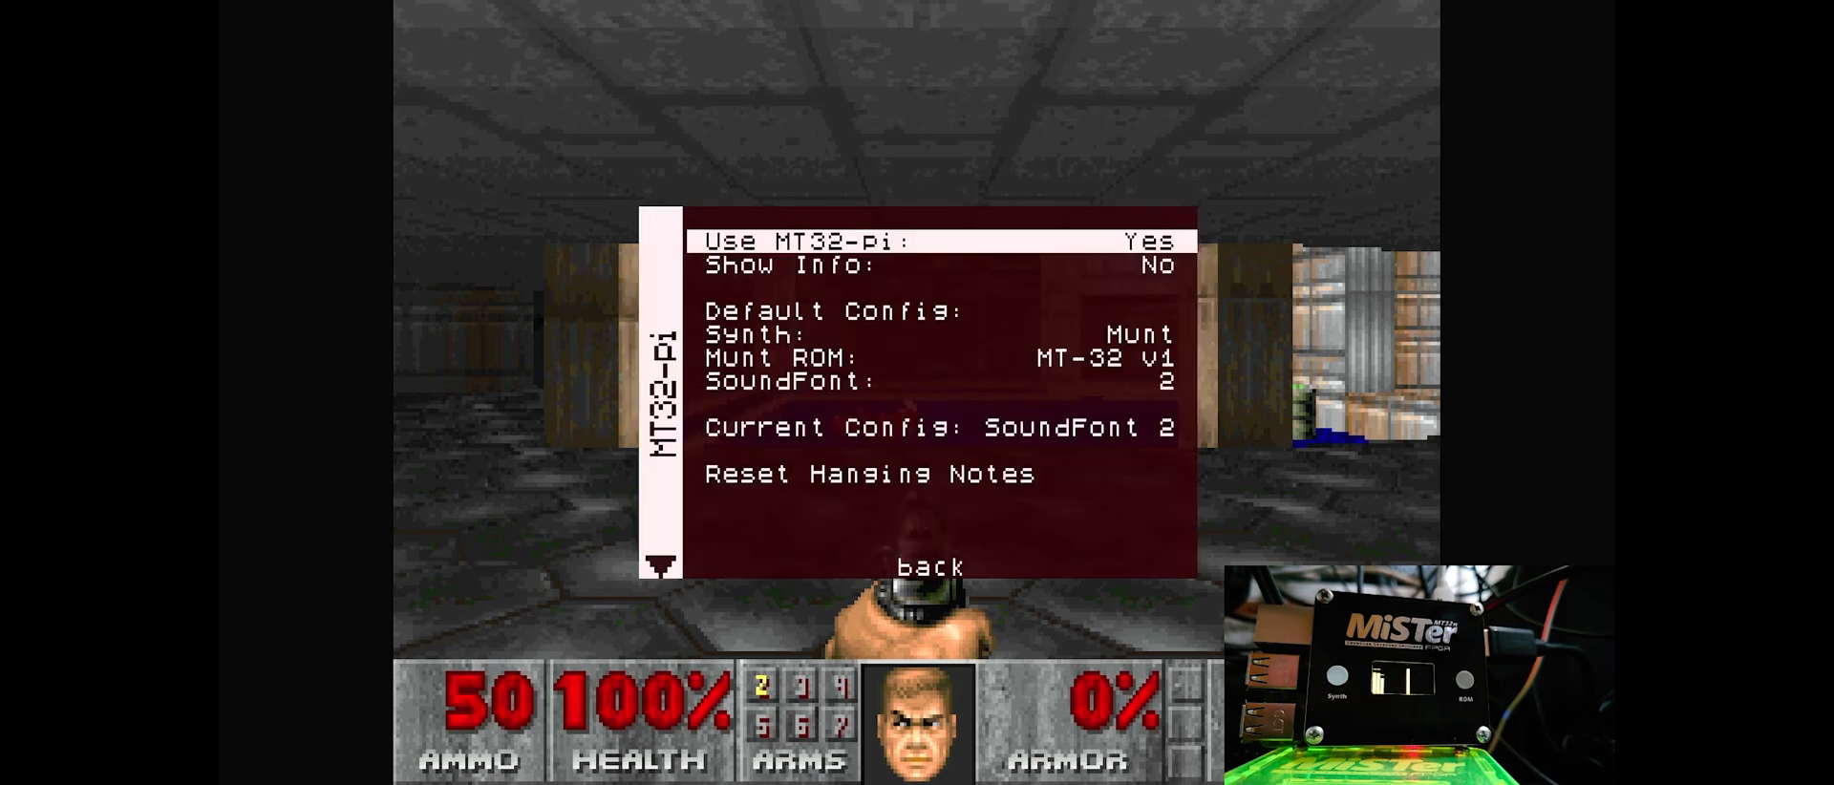
Leave the MT32-Pi settings, play Doom briefly, then request Quit Game for the quit-to-DOS prompt.
{"action": "key", "text": "down"}
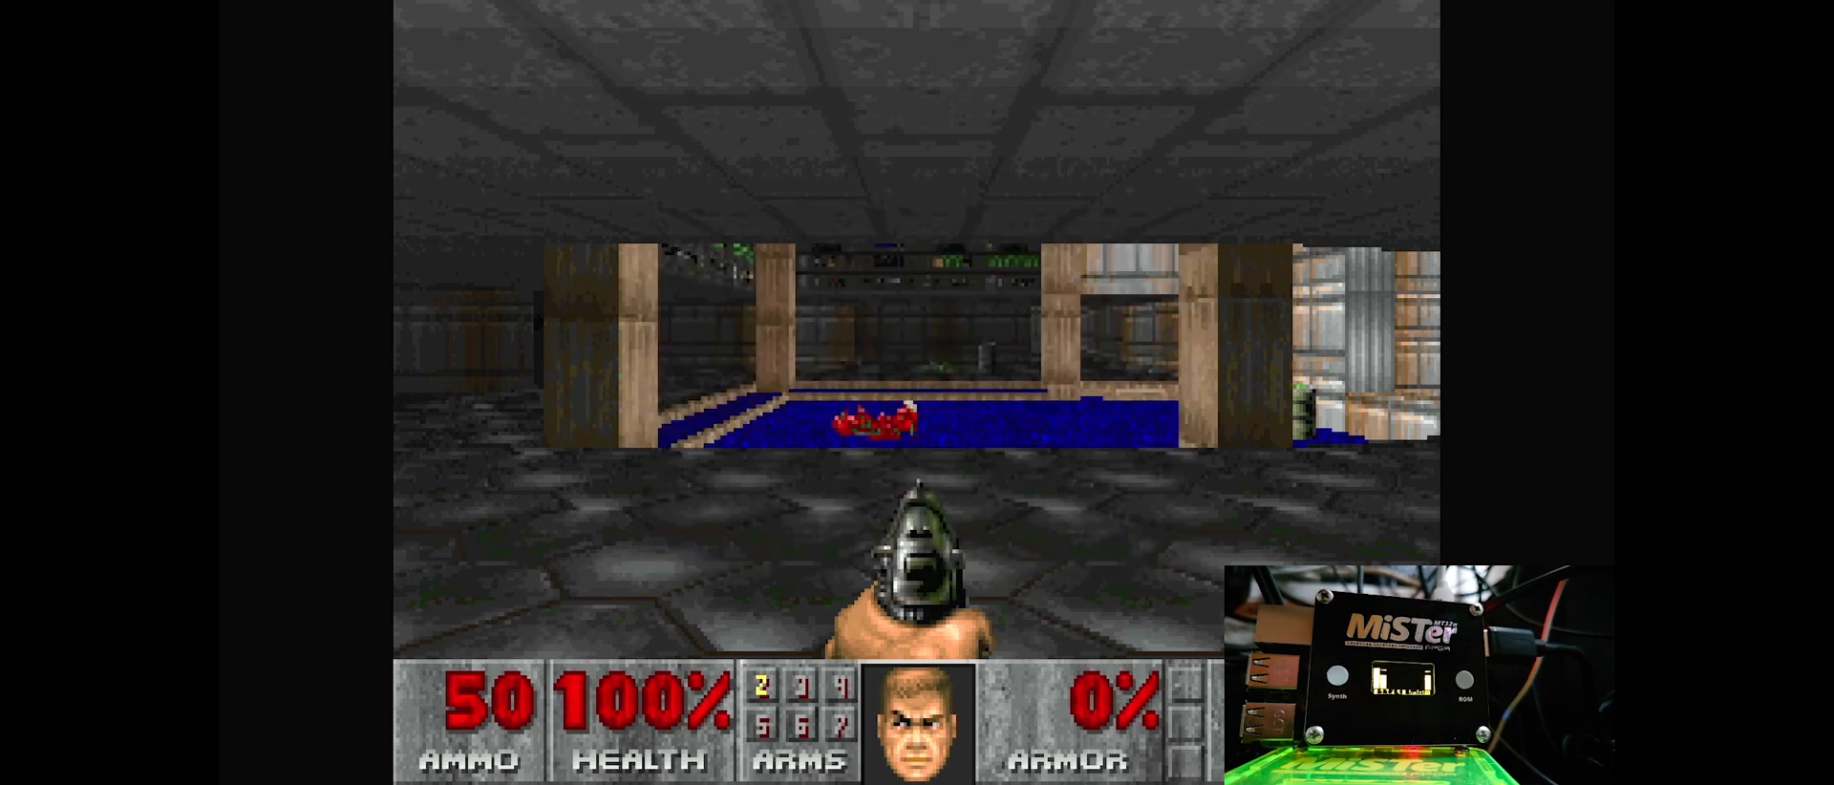
{"action": "key", "text": "escape"}
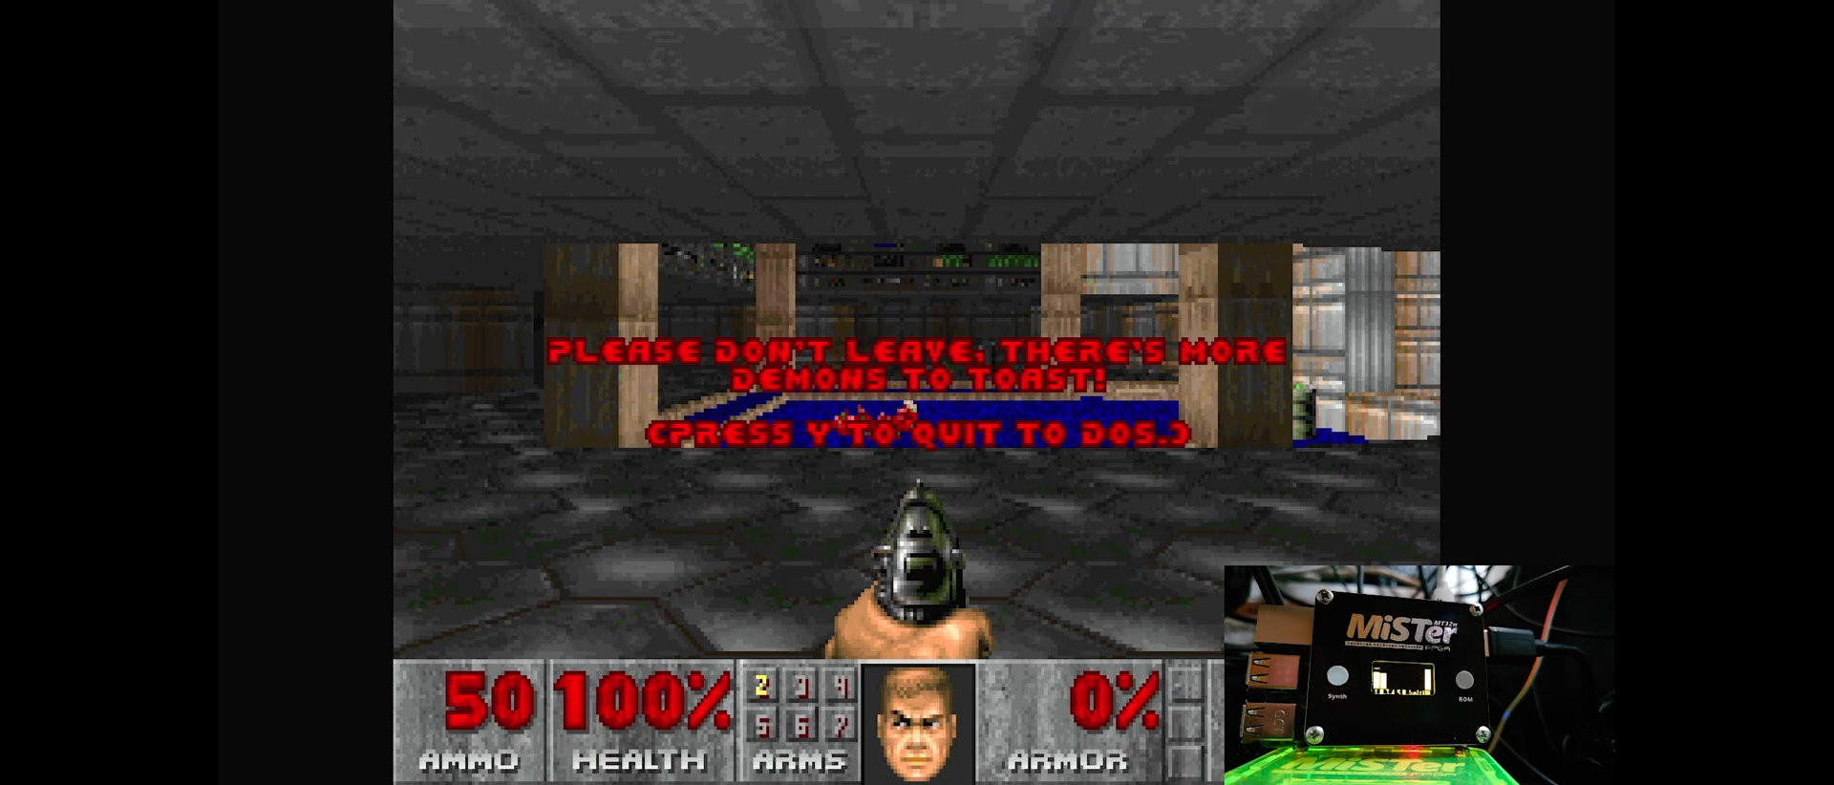
{"action": "key", "text": "y"}
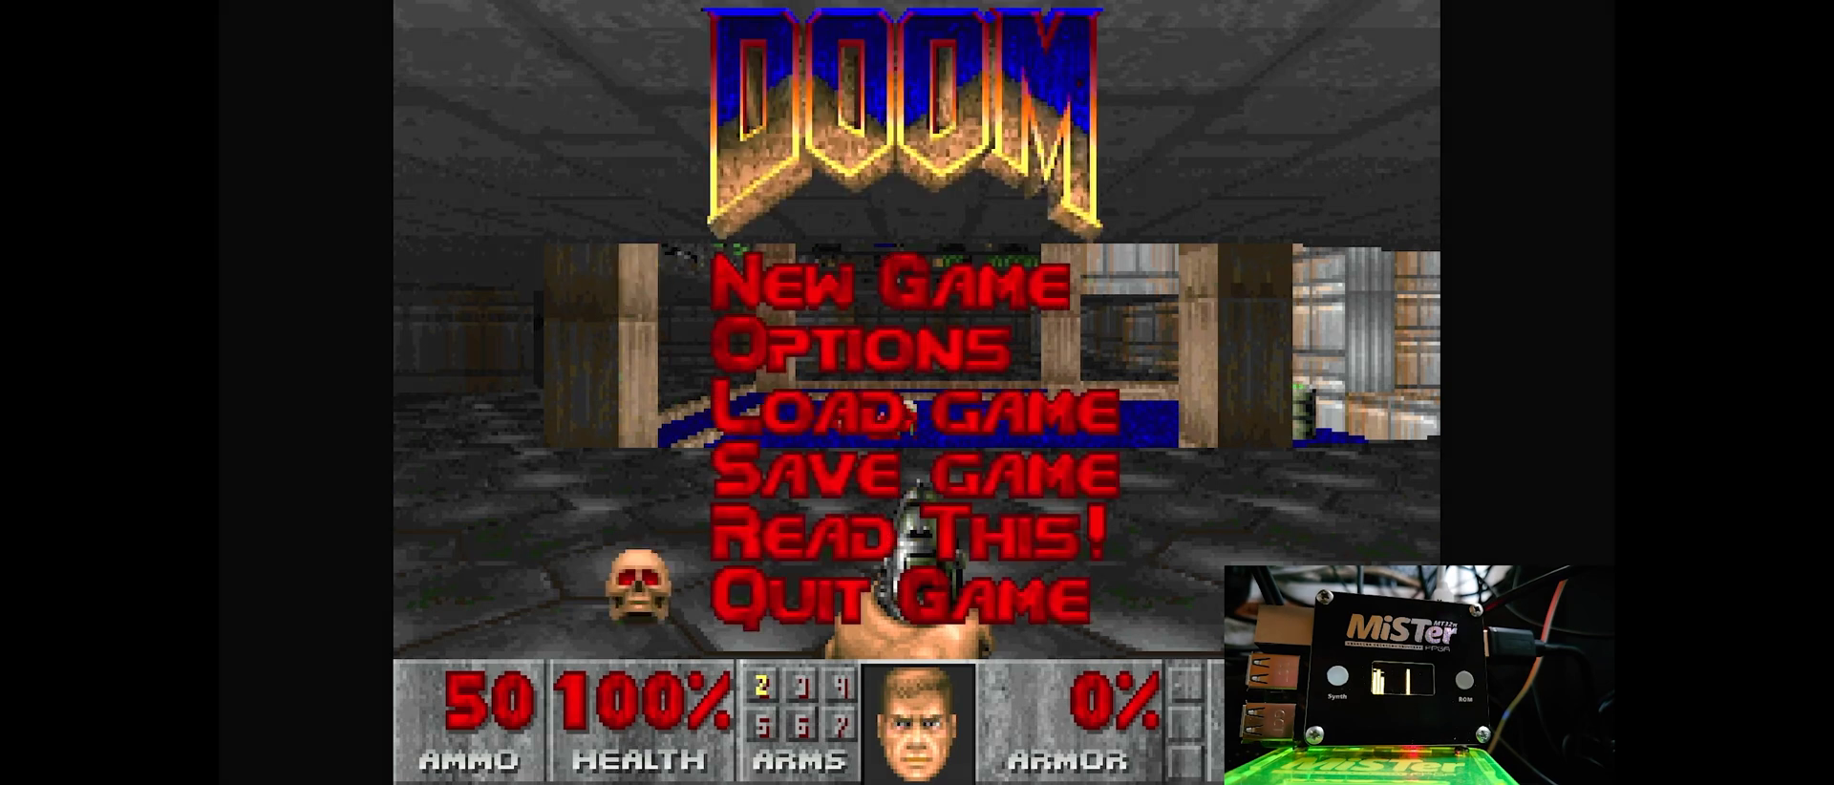
{"action": "key", "text": "Return"}
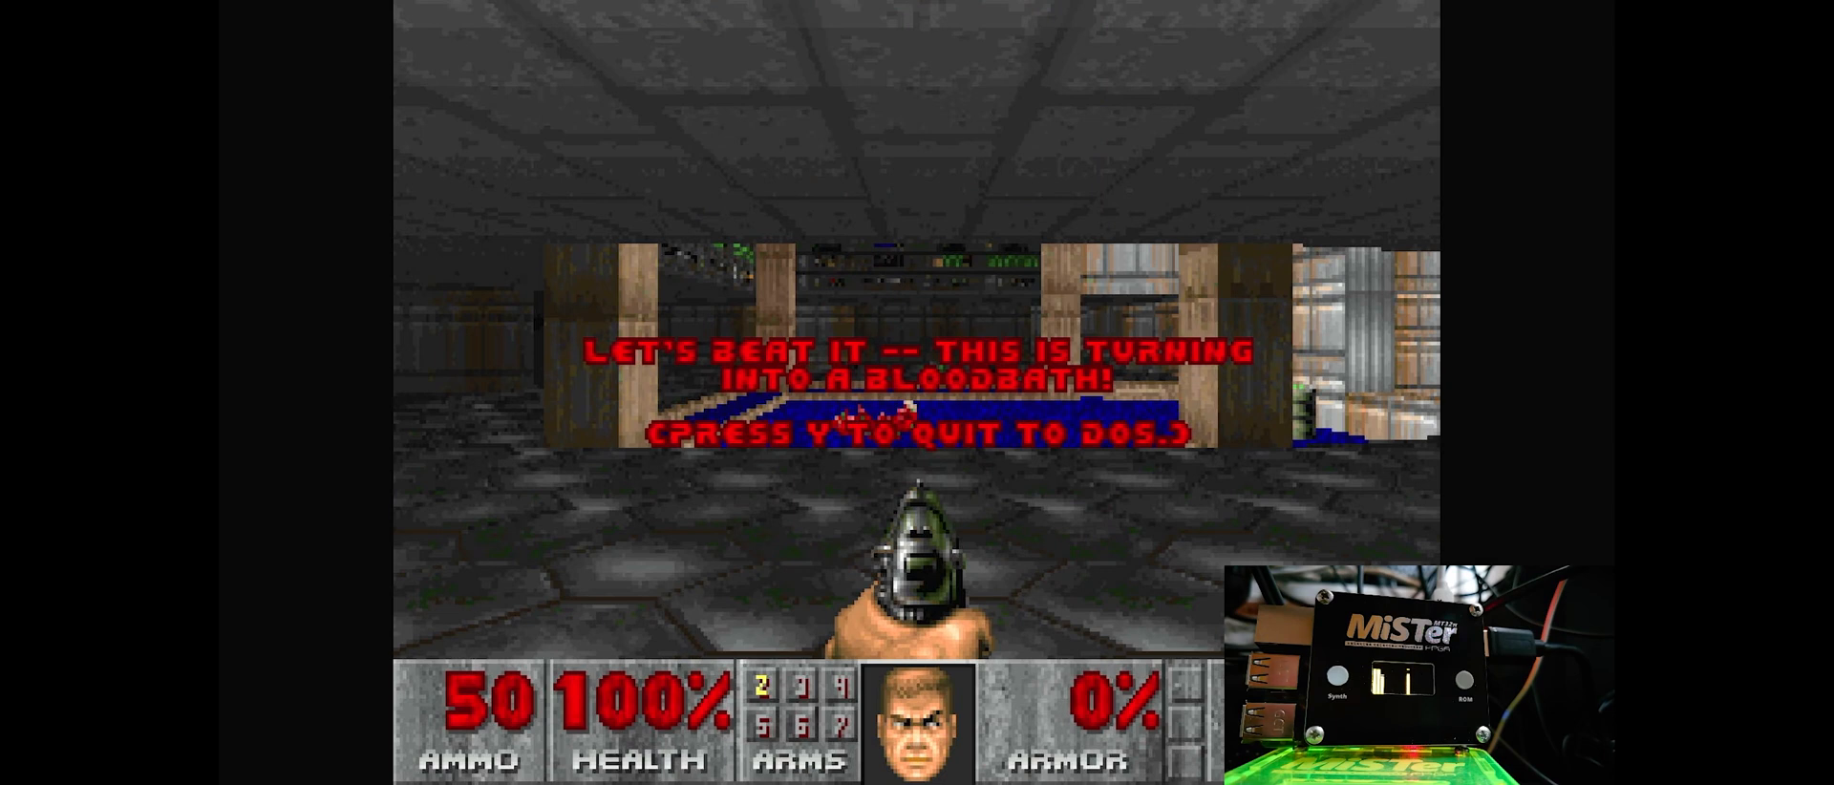
Confirm Doom's quit with Y and move to Dune (1992) in the eXoDOS list.
{"action": "key", "text": "y"}
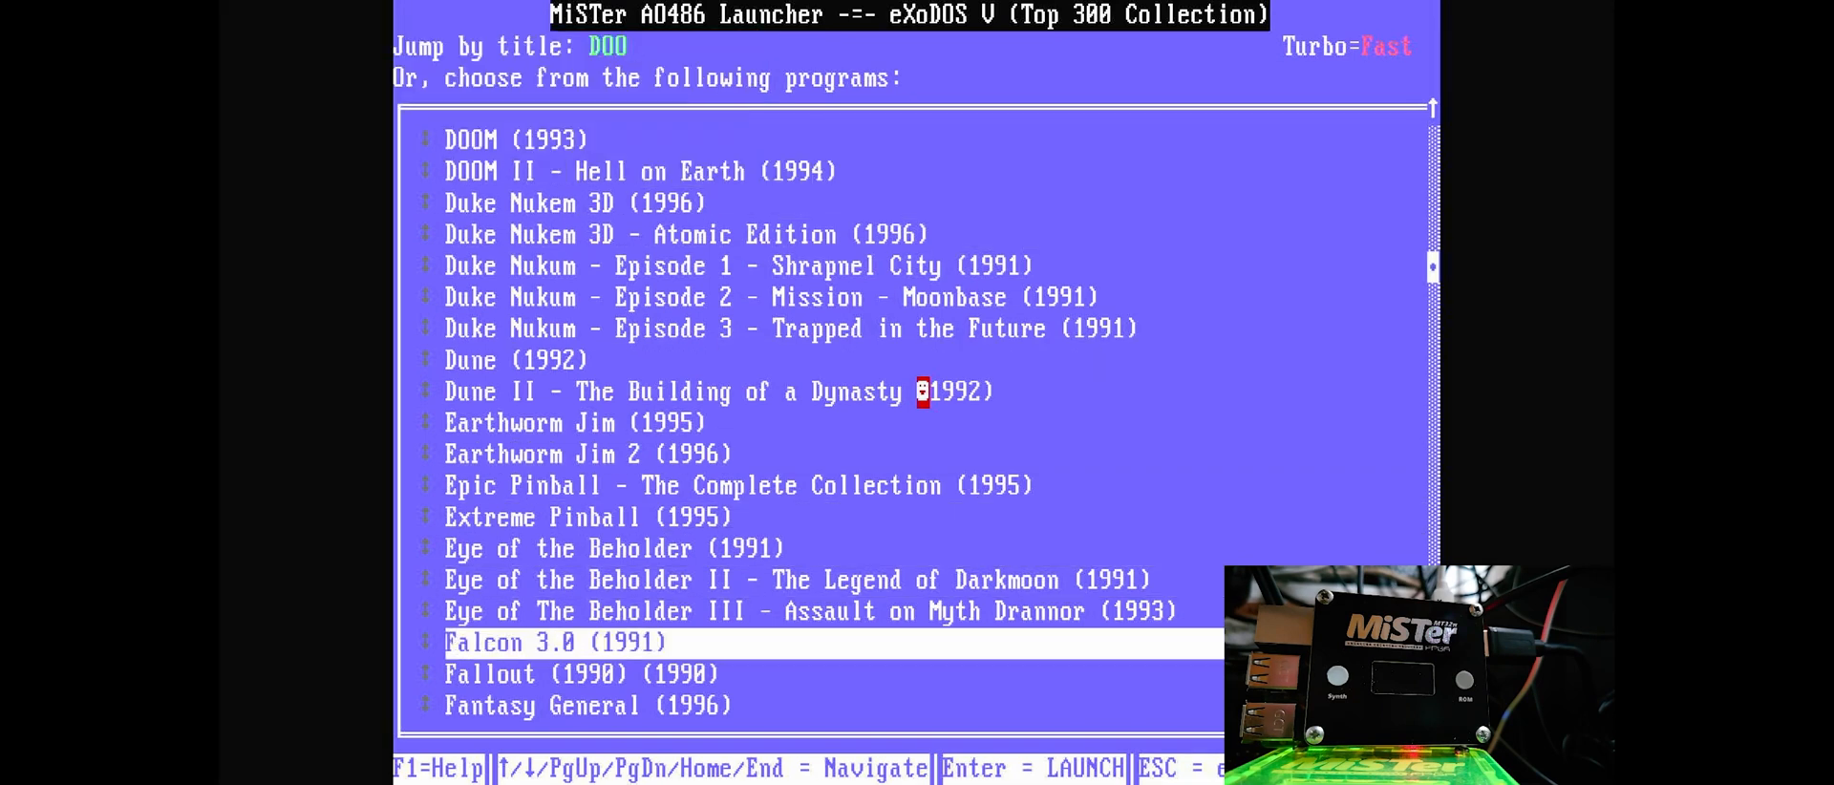
{"action": "key", "text": "Return"}
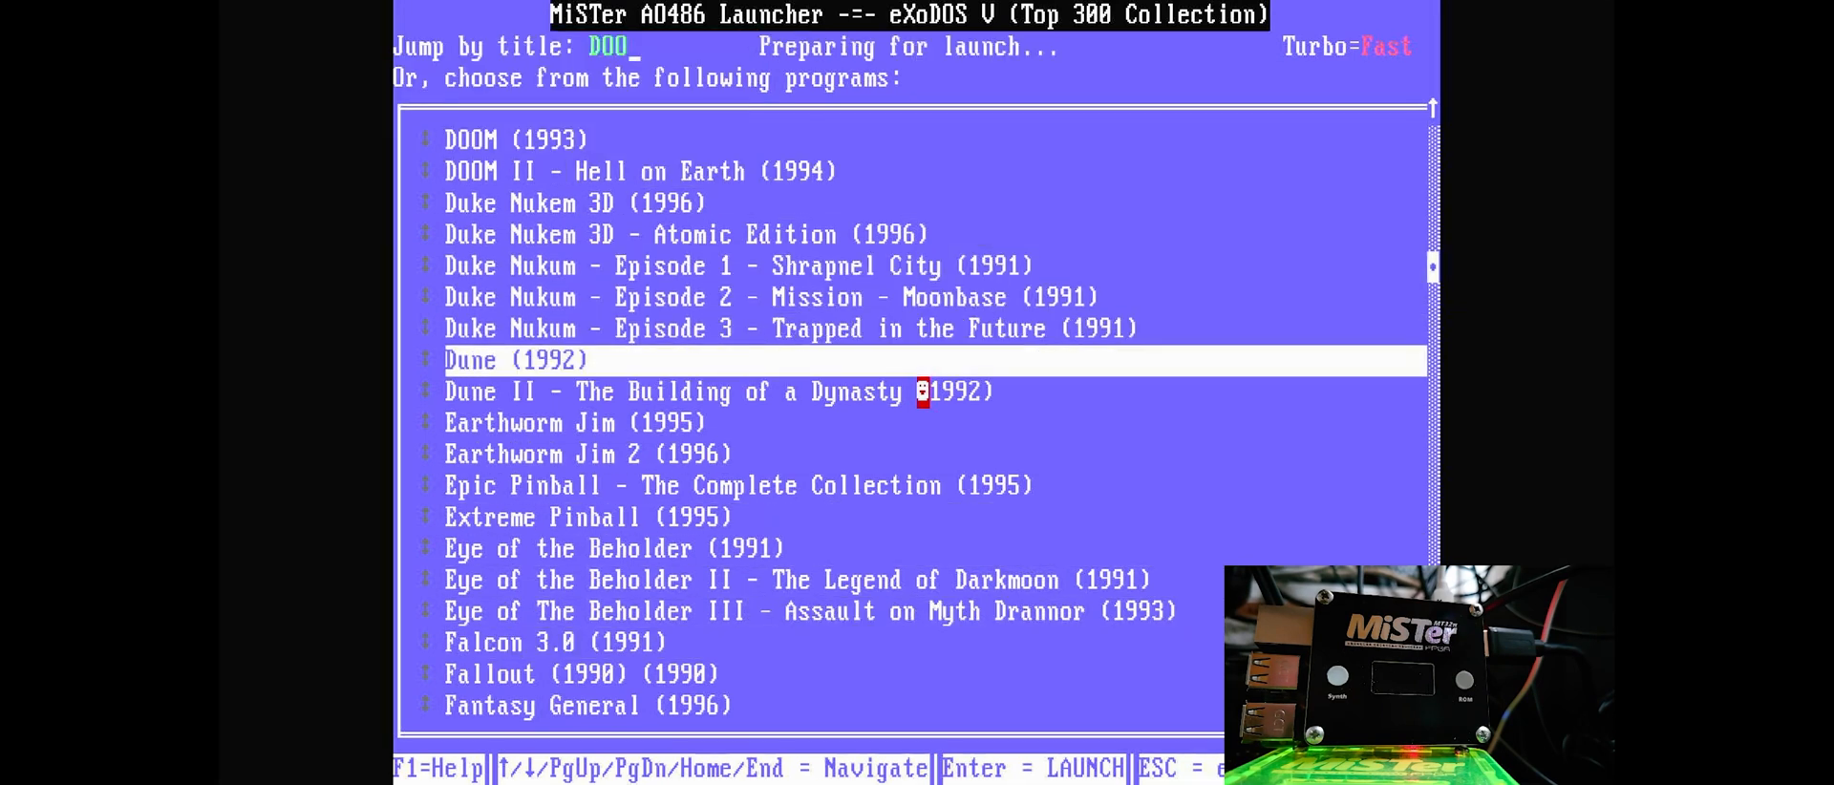
Launch Dune (1992), view the Dune map via SEE DUNE MAP, then exit back to the throne room.
{"action": "key", "text": "Return"}
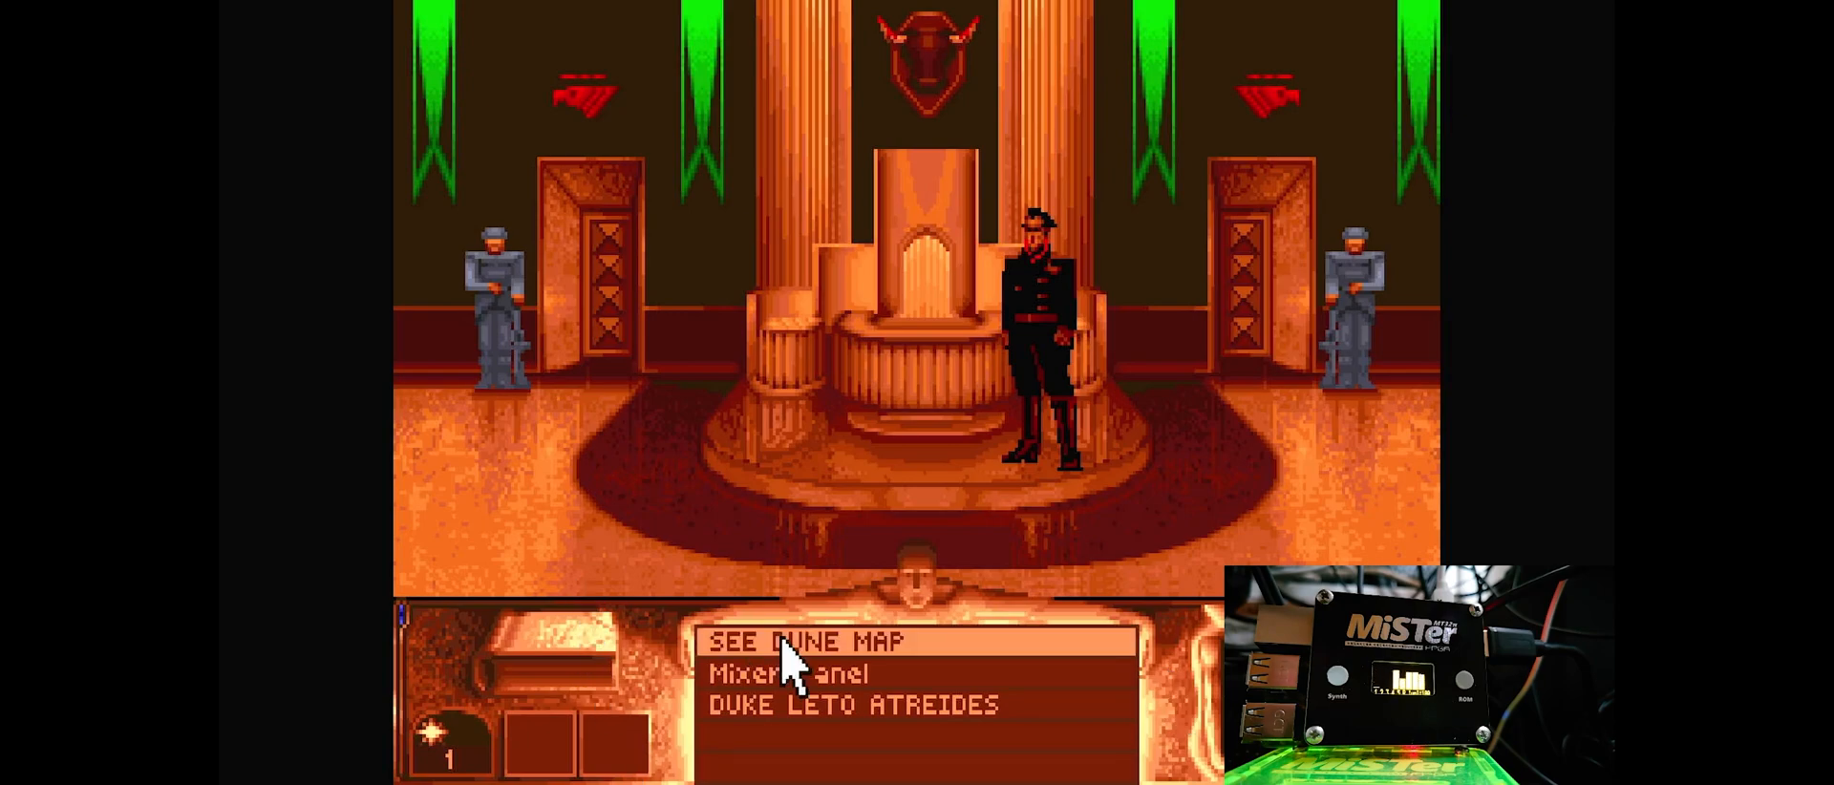
{"action": "left_click", "coordinate": [801, 641]}
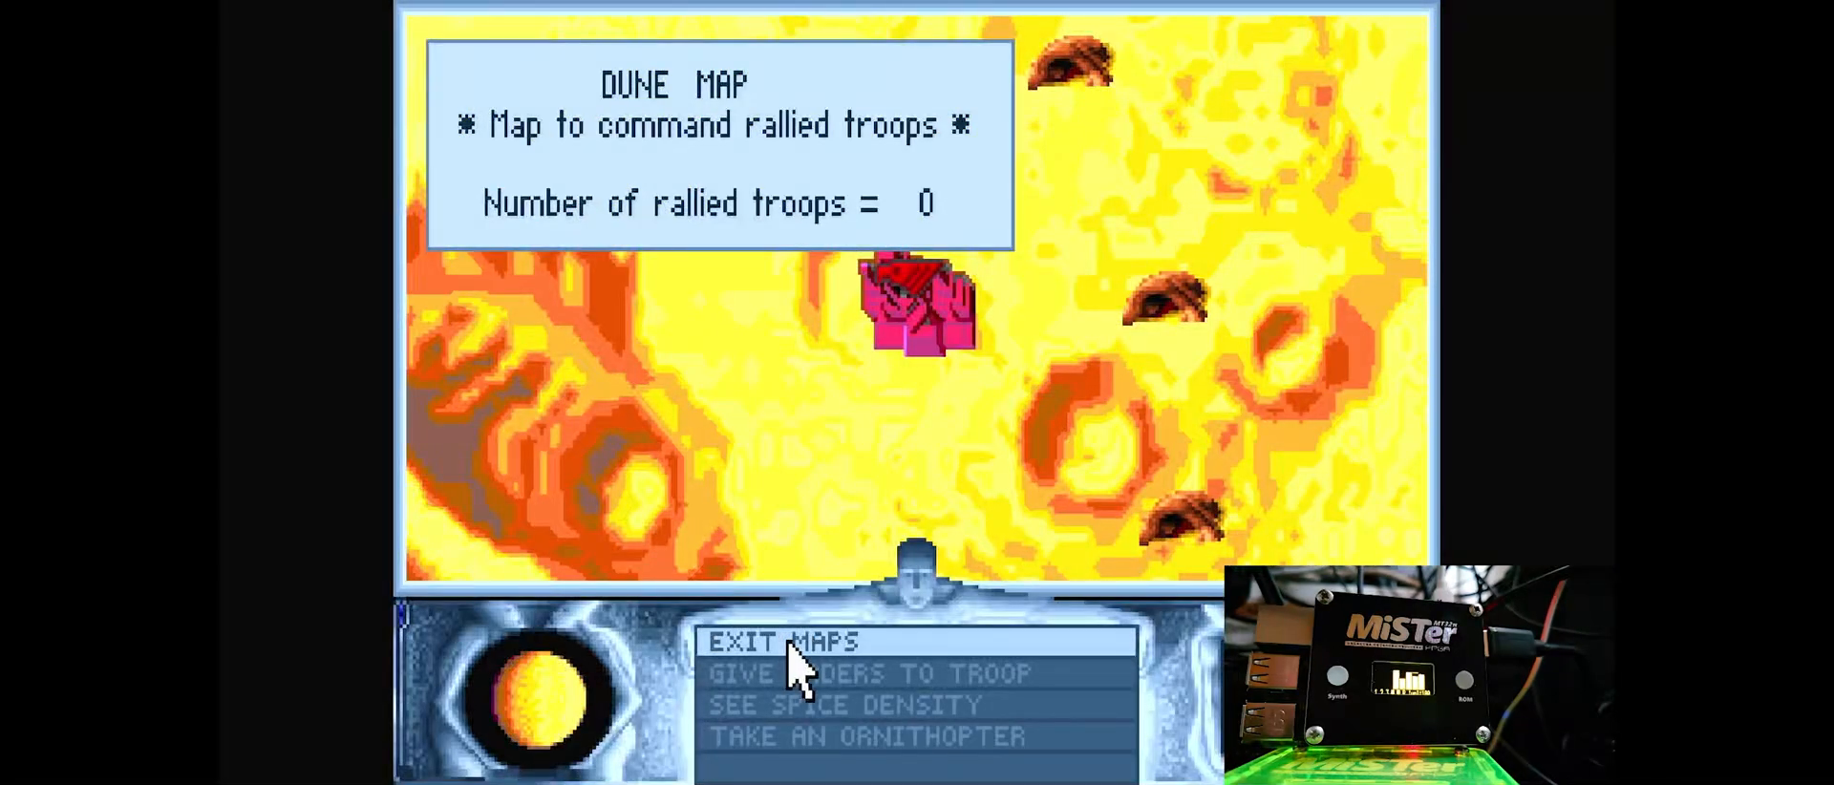
{"action": "left_click", "coordinate": [777, 642]}
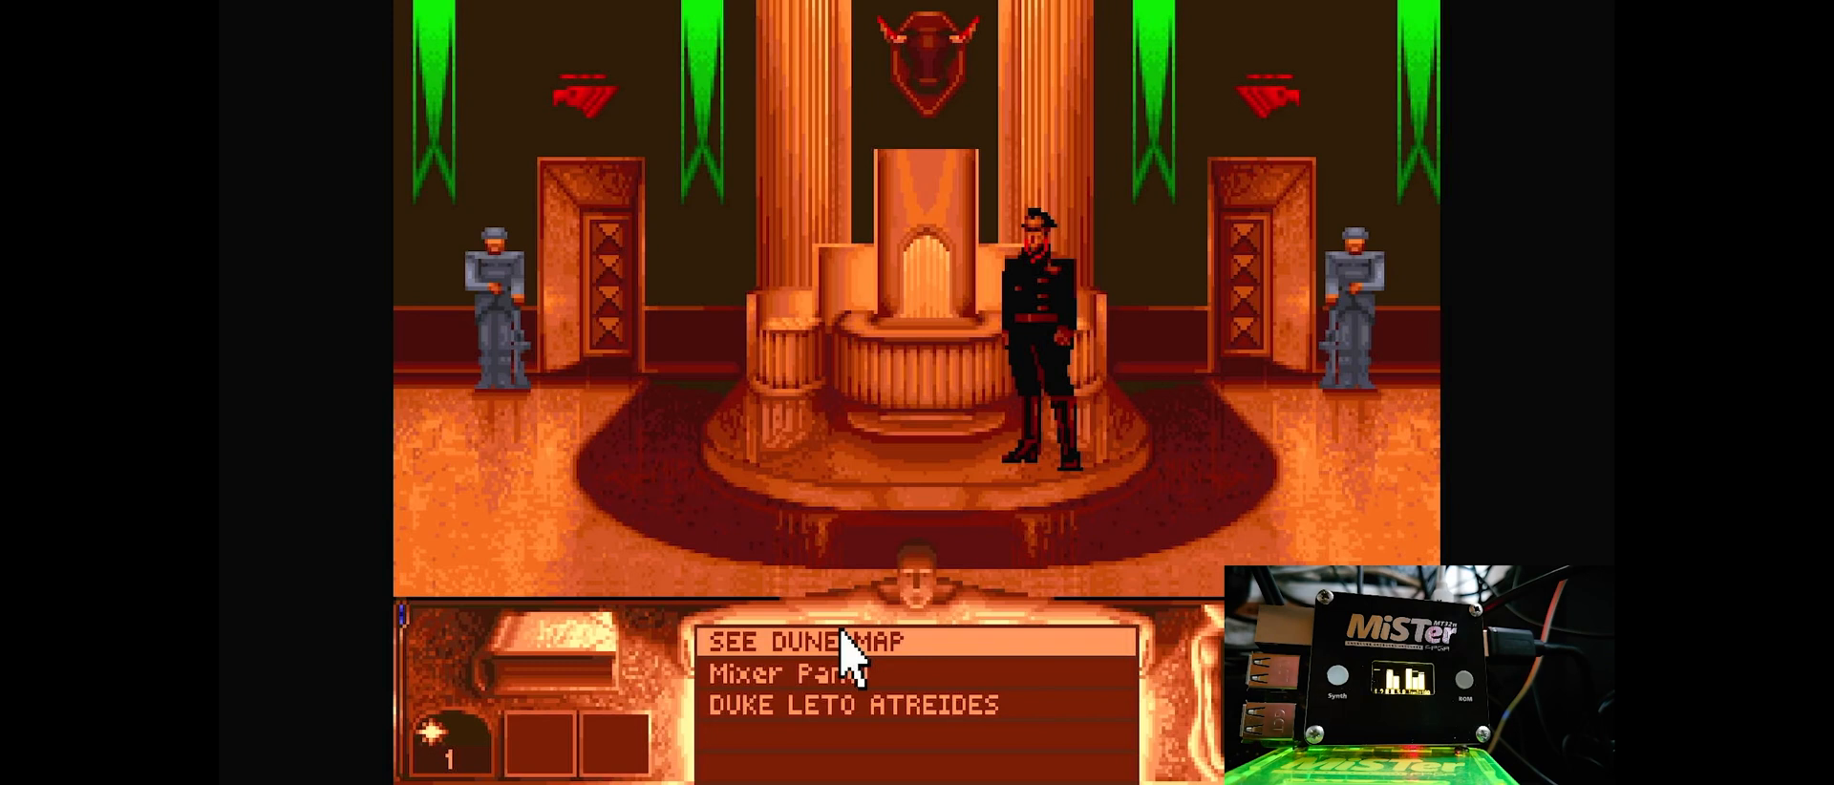
{"action": "left_click", "coordinate": [800, 641]}
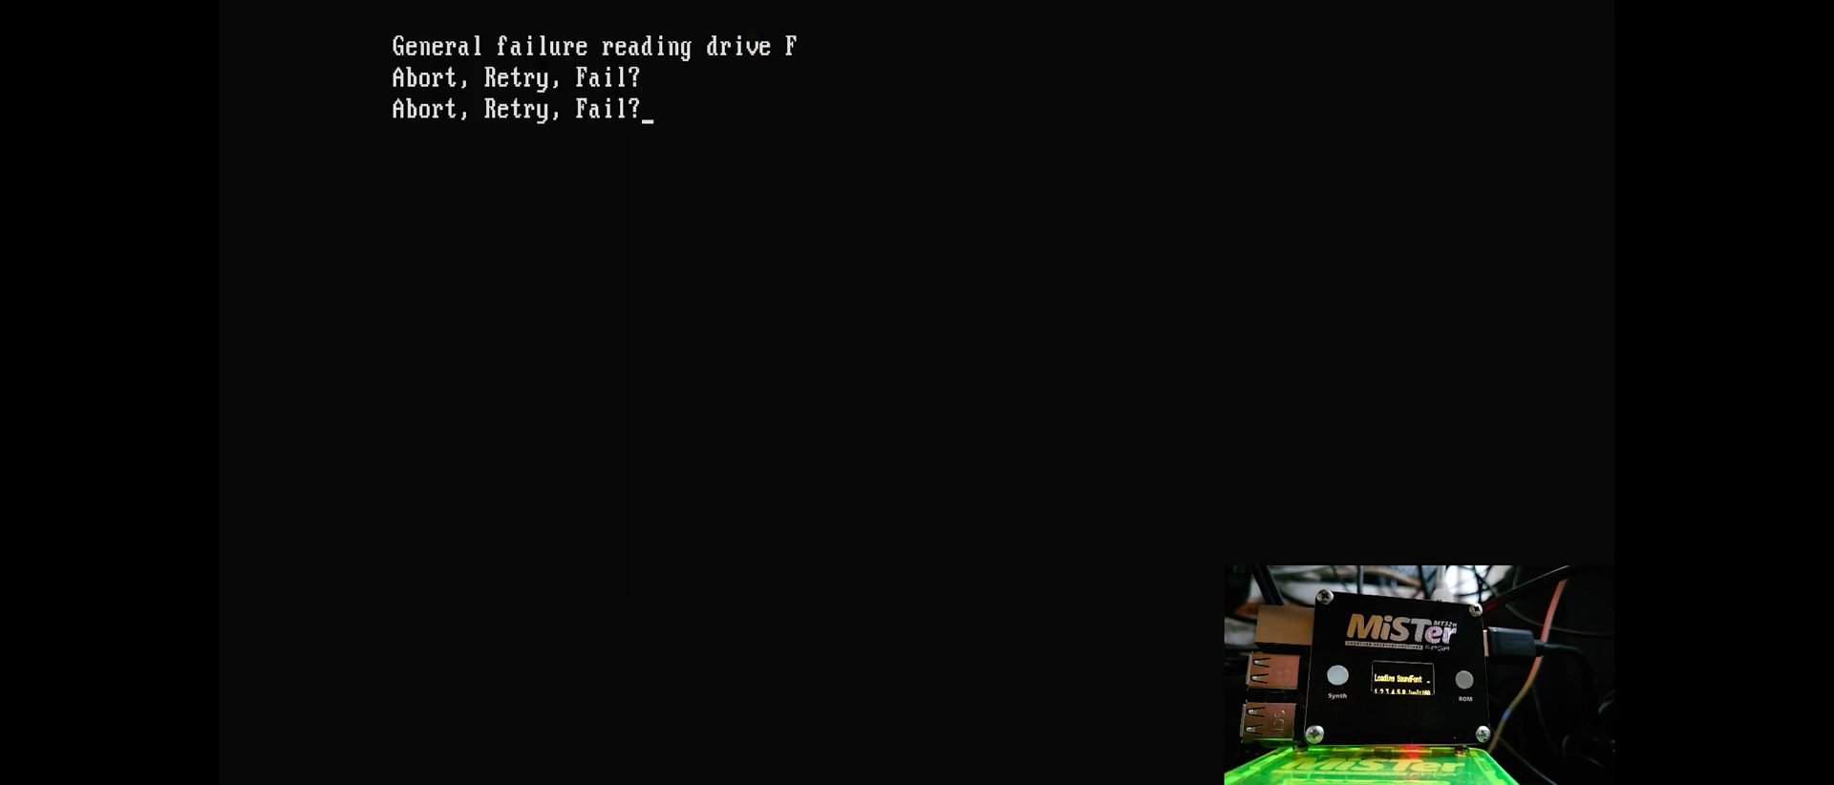
Answer F (Fail) at the 'General failure reading drive F' prompt to reach the launcher.
{"action": "type", "text": "f"}
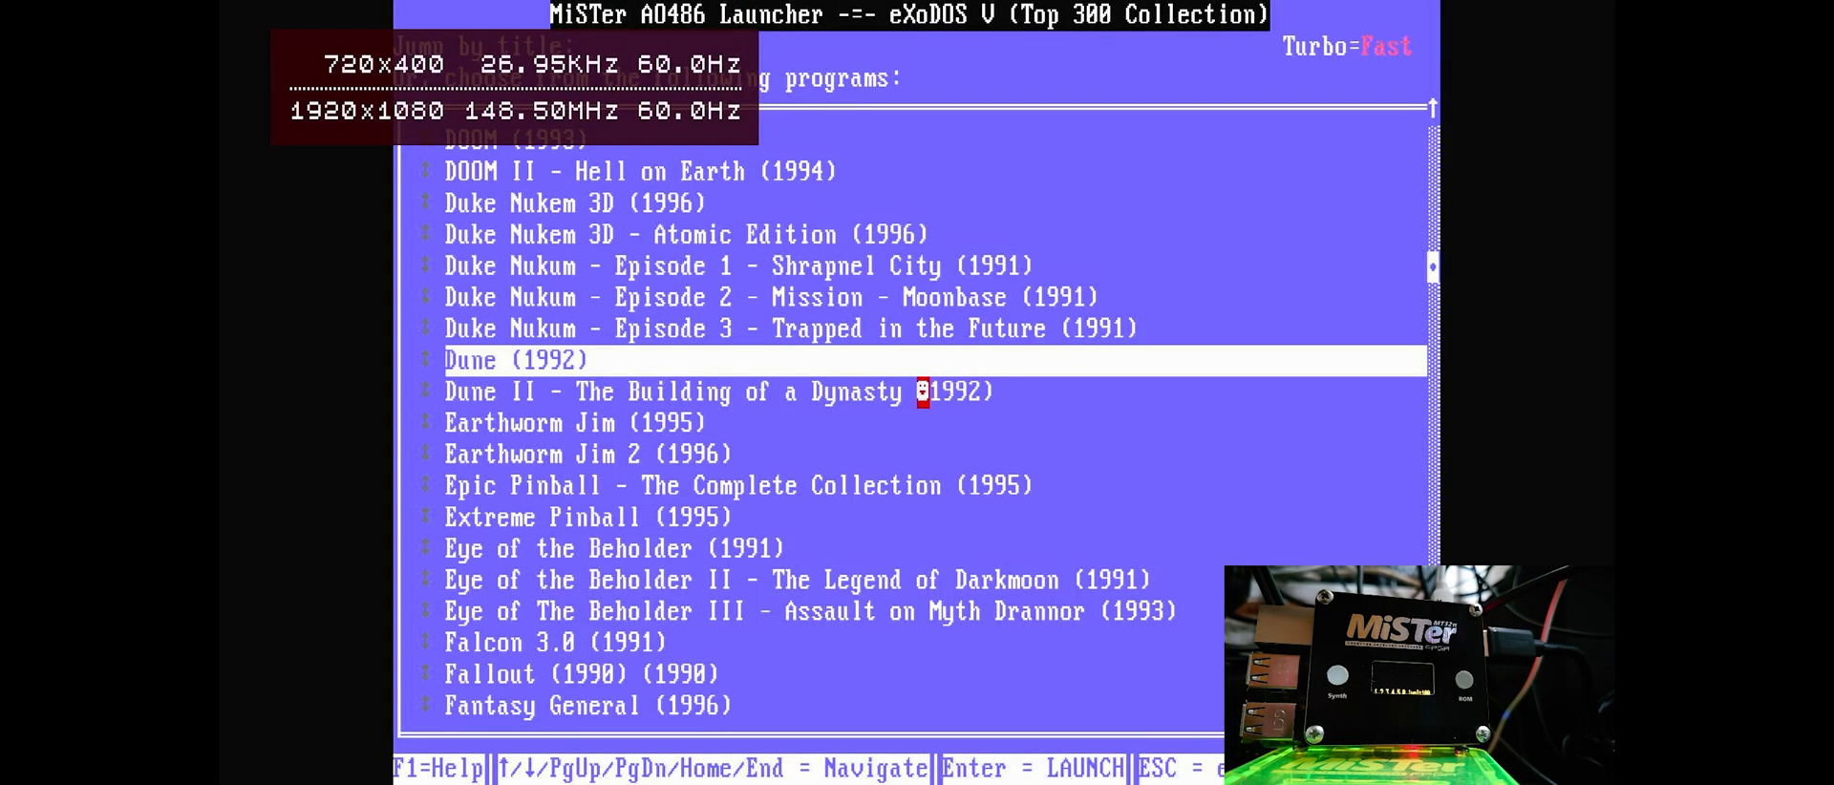
Launch Indiana Jones and the Fate of Atlantis and choose option 1, SoundBlaster.
{"action": "key", "text": "down"}
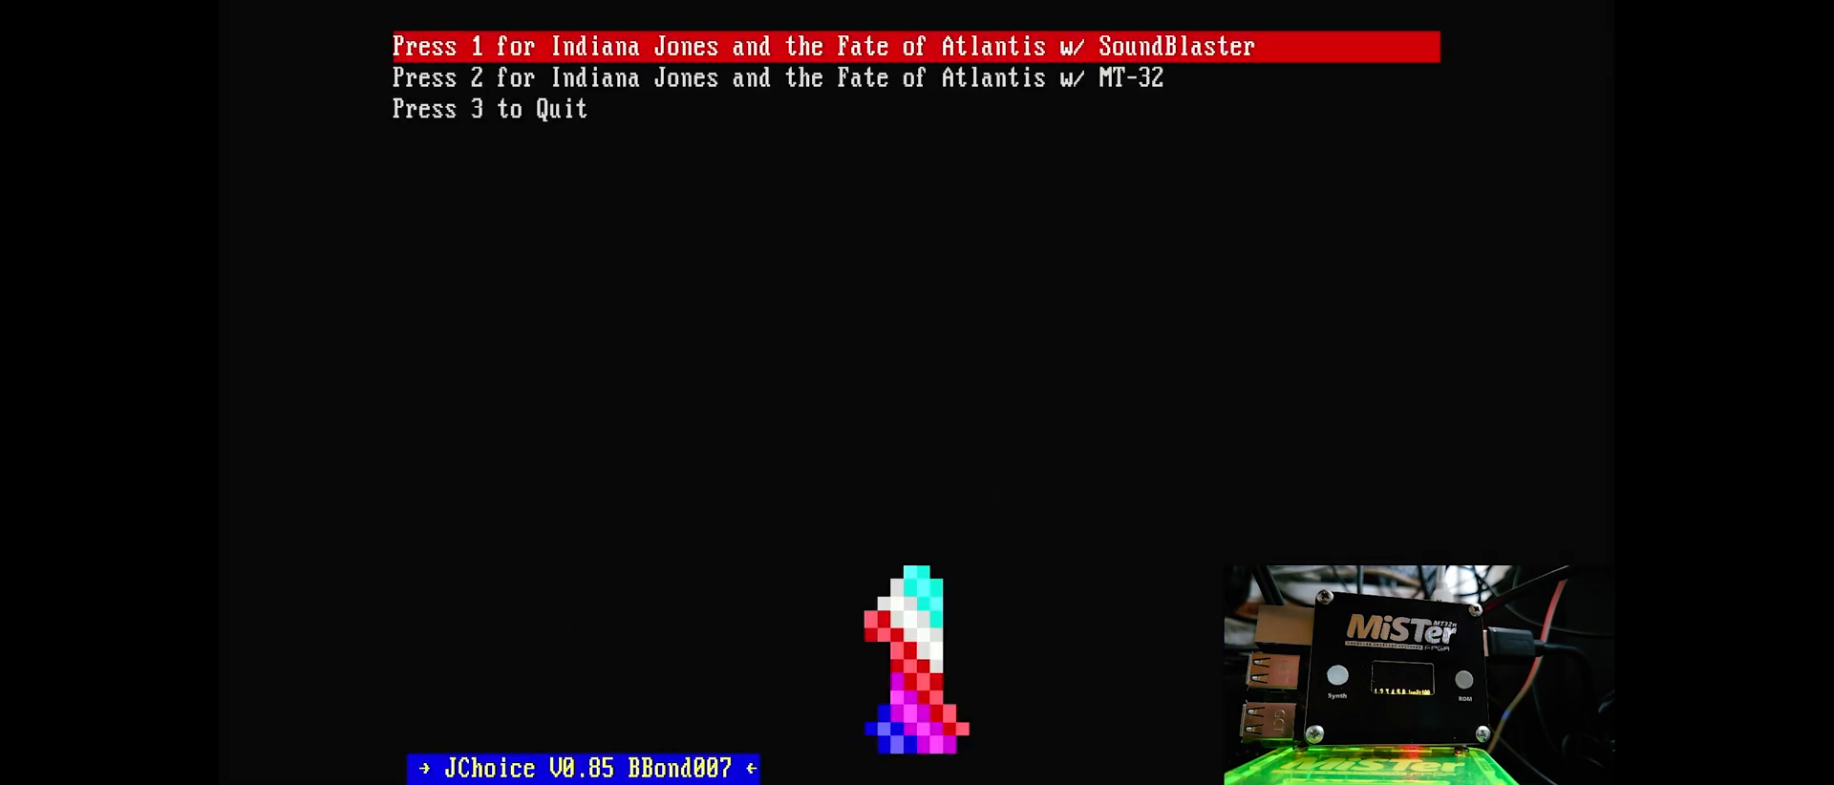
{"action": "key", "text": "1"}
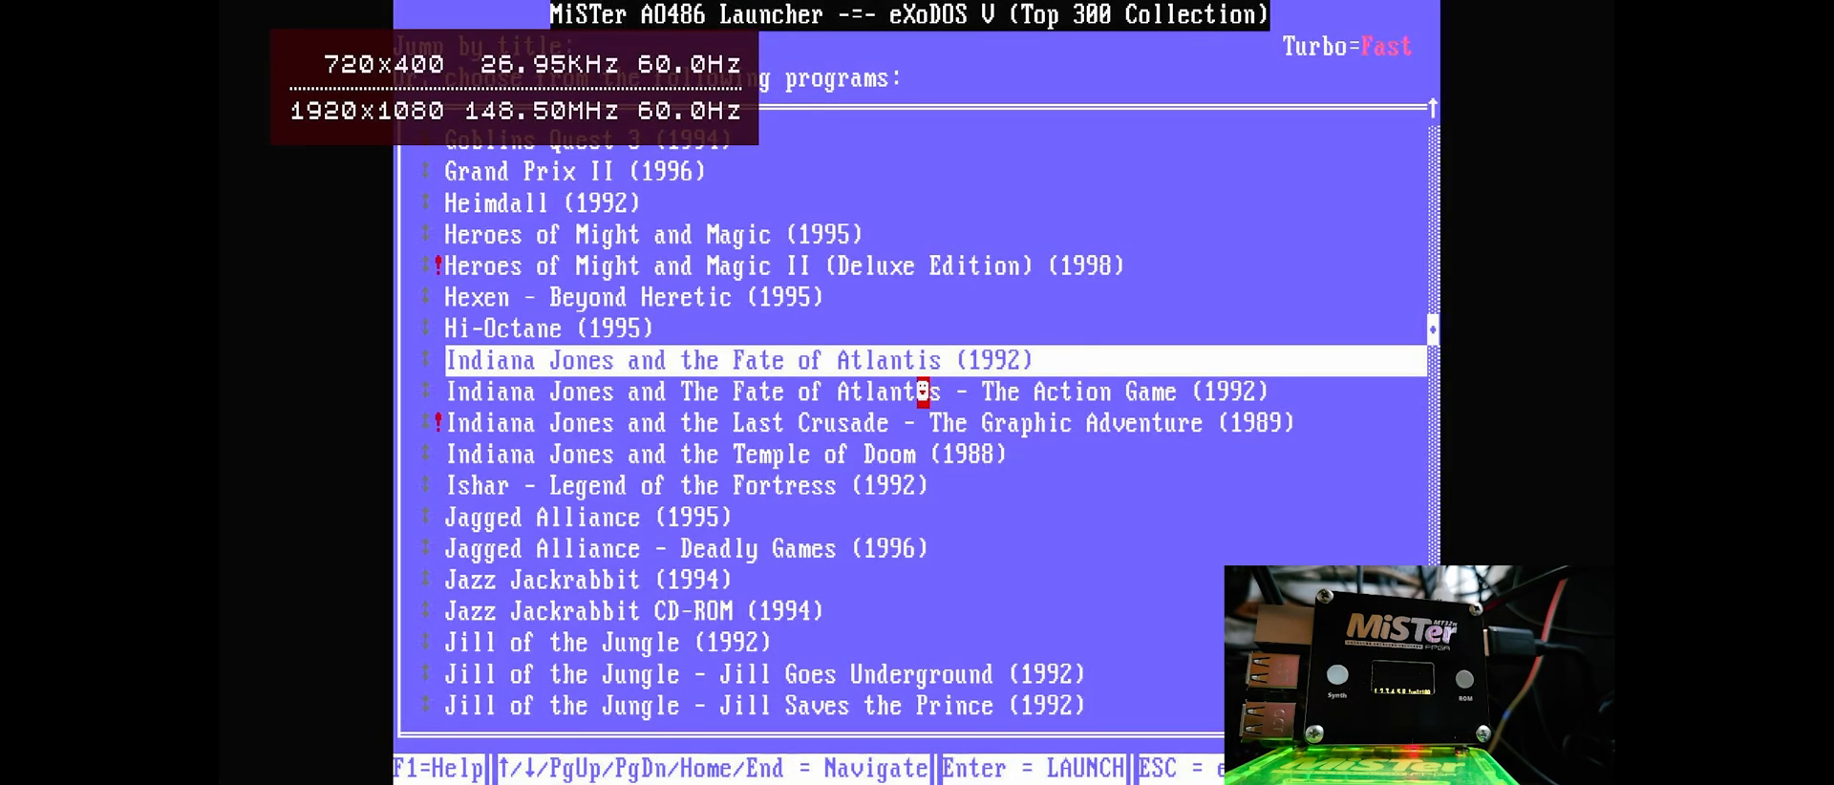
Jump to Descent with DES and start it with JChoice option 4, Sound Canvas Hi-res.
{"action": "type", "text": "DES"}
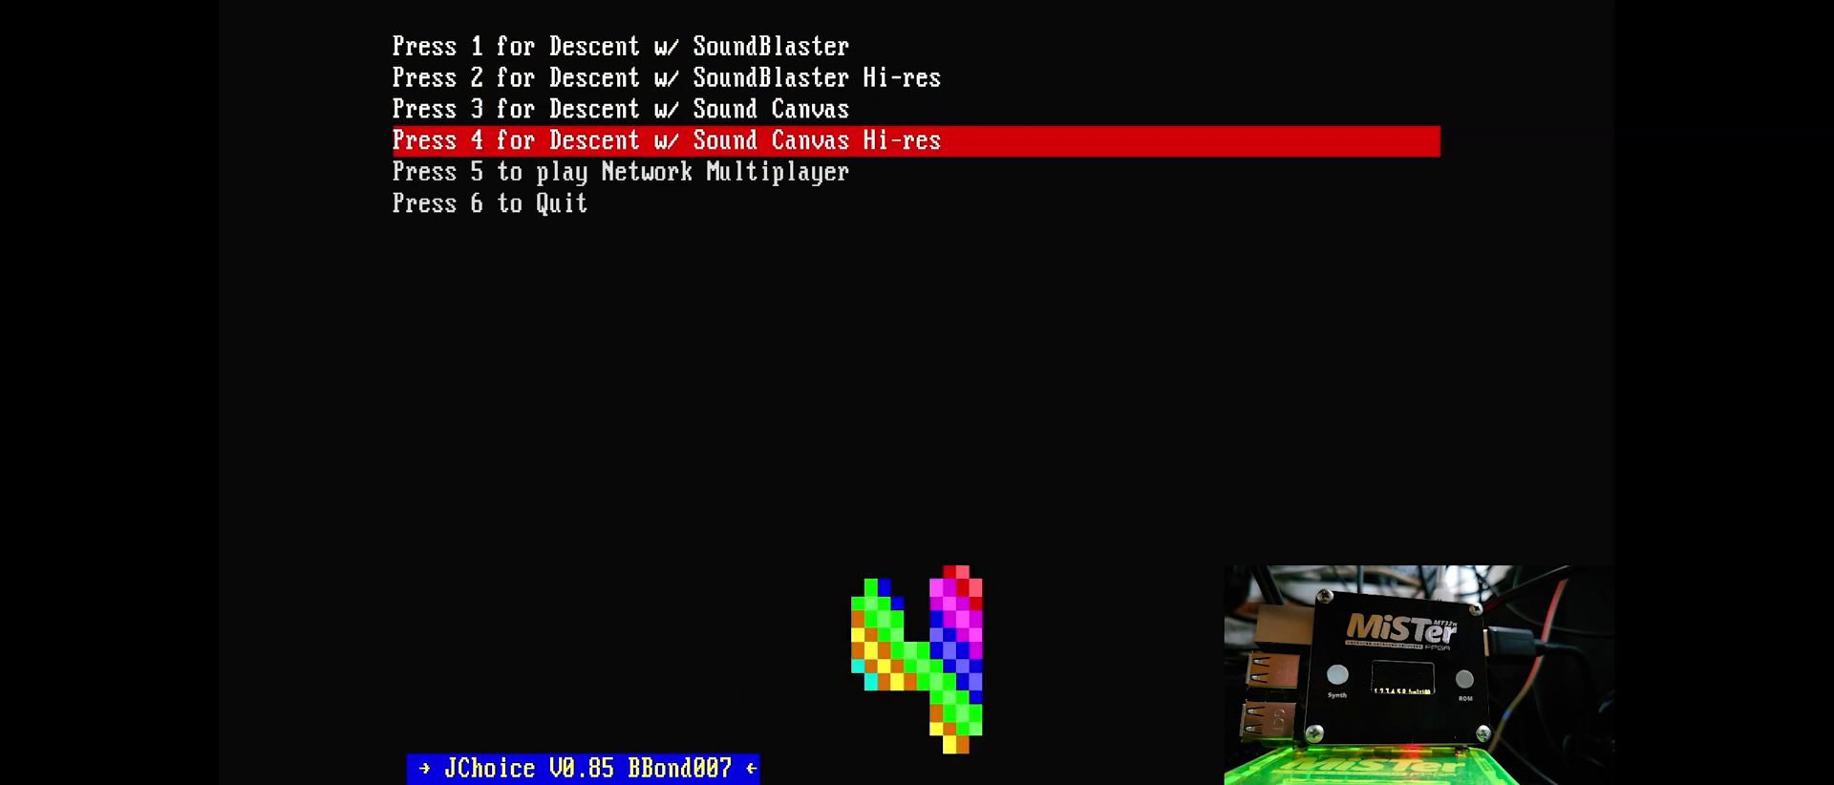
{"action": "key", "text": "4"}
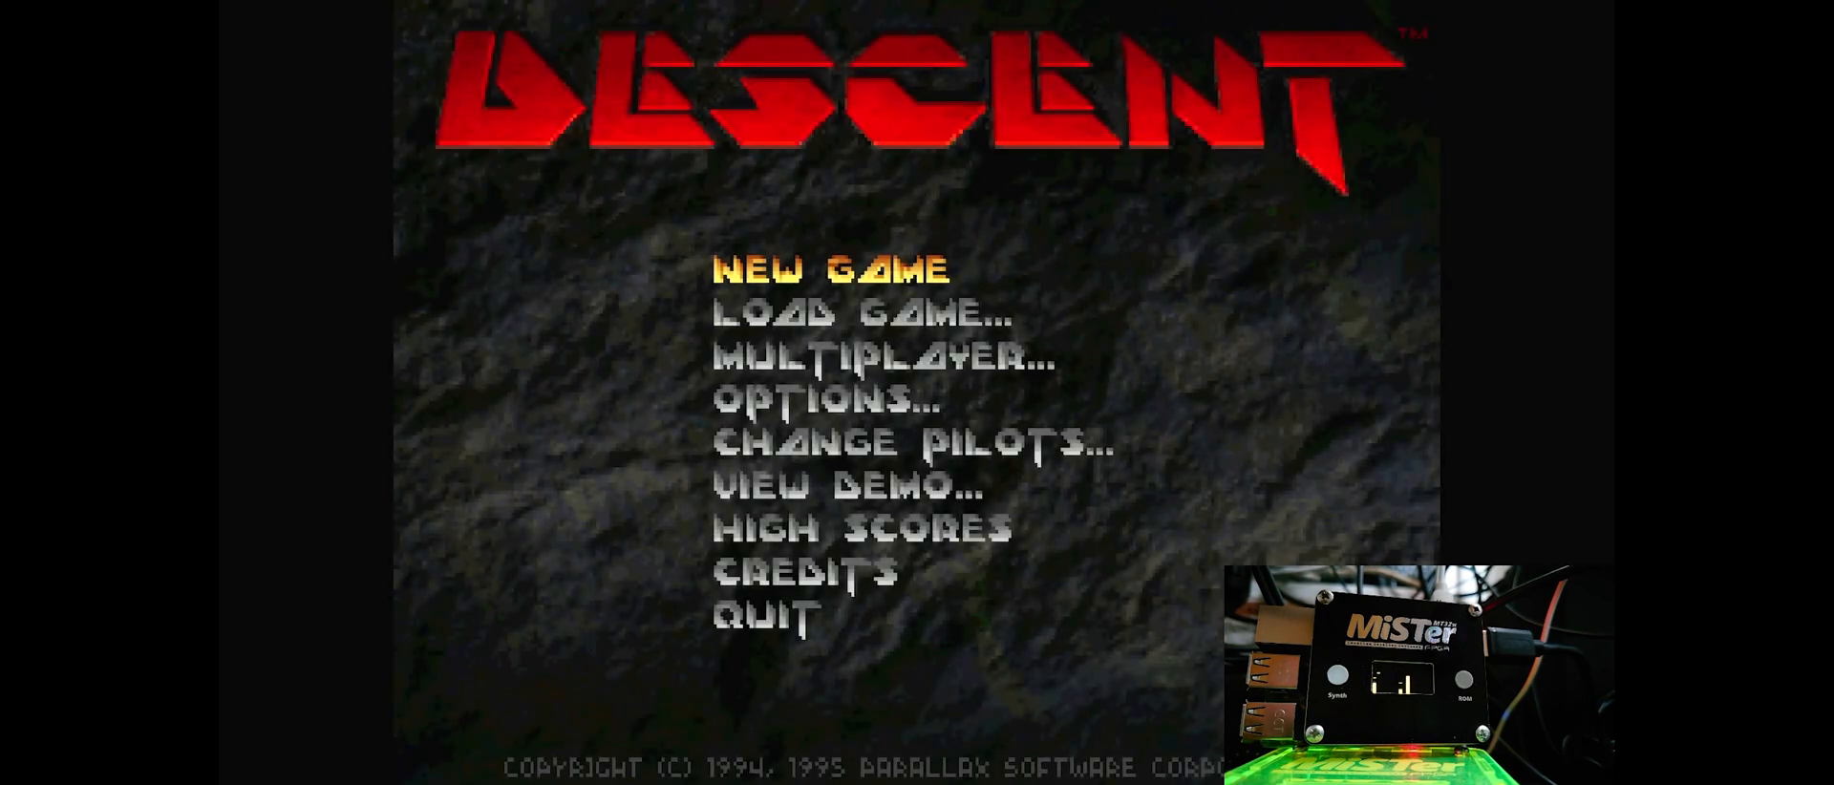
Start a NEW GAME of Descent, play briefly, then raise the Abort Game? prompt.
{"action": "left_click", "coordinate": [832, 267]}
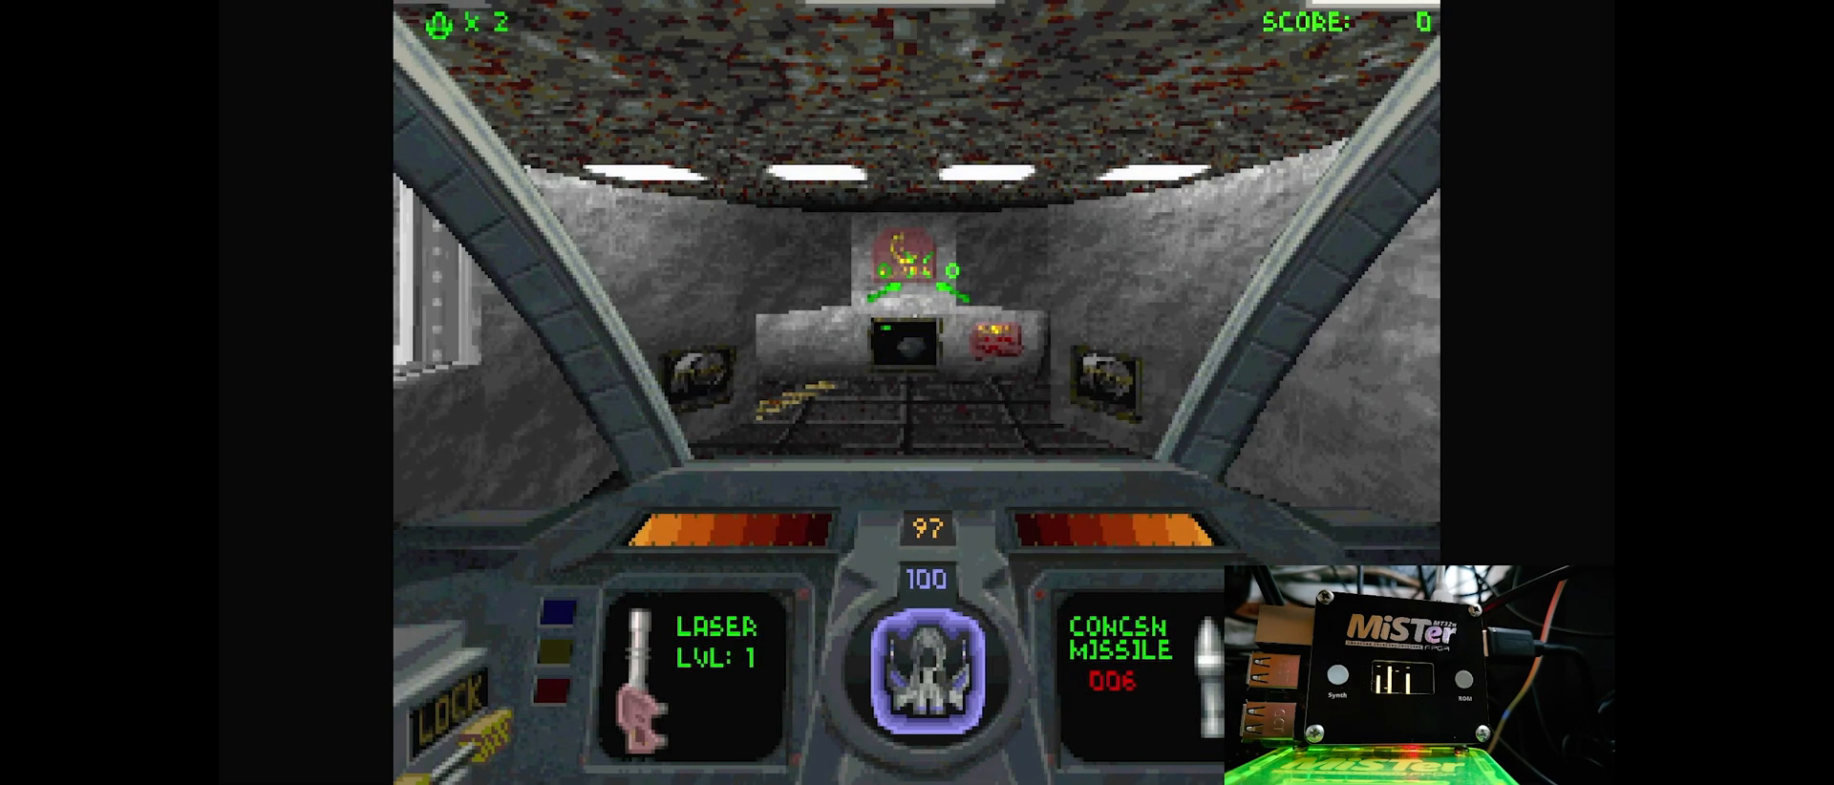
{"action": "key", "text": "Escape"}
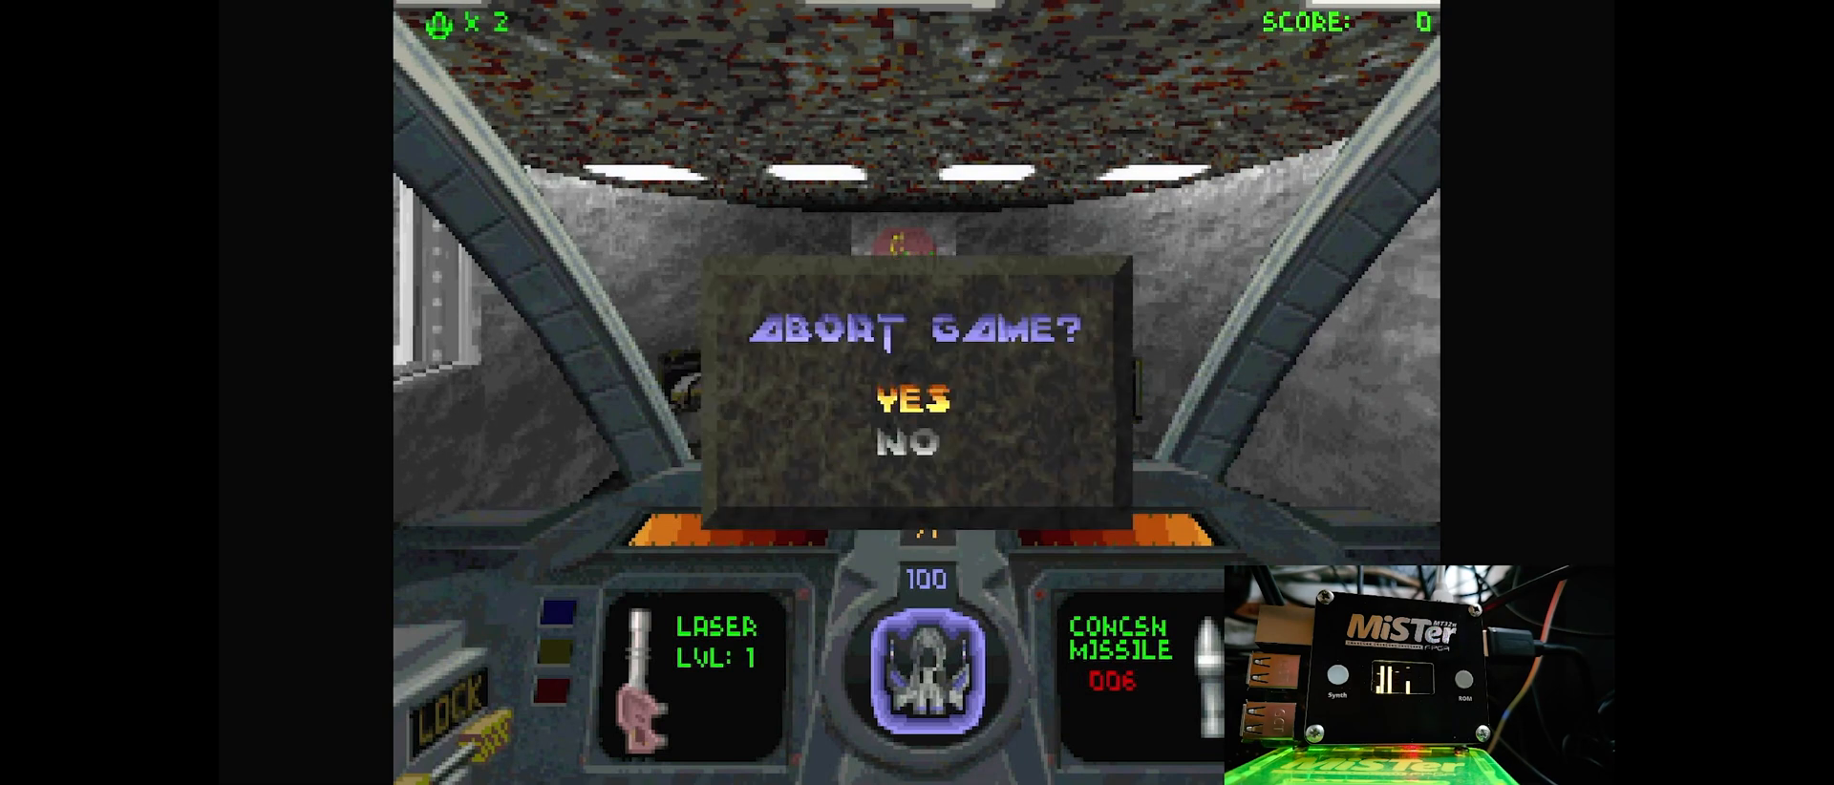